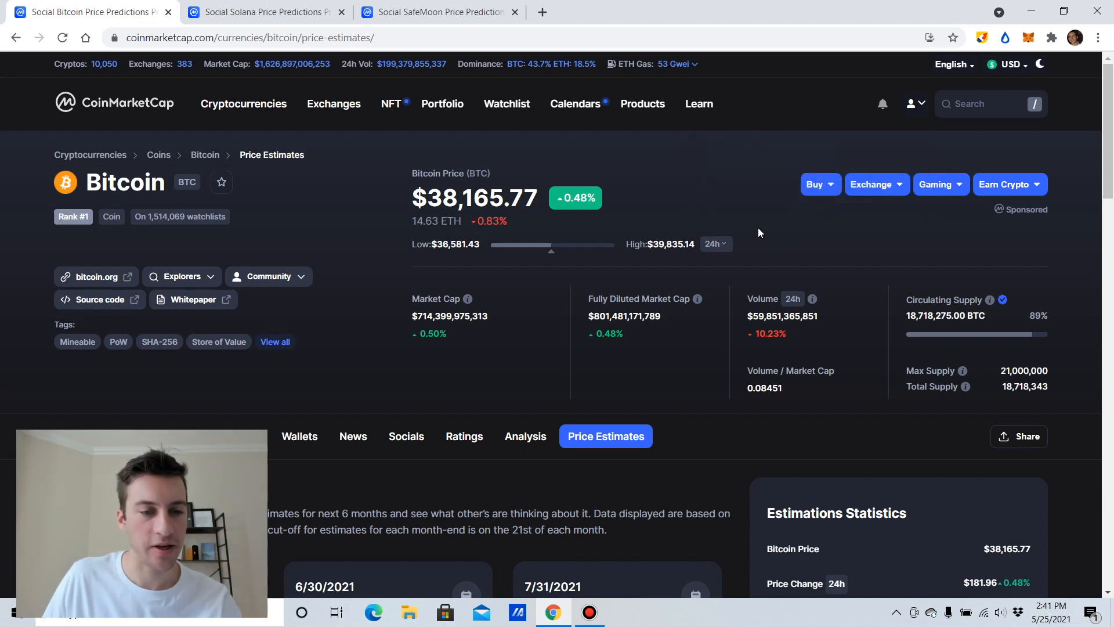
{"action": "mouse_move", "coordinate": [712, 269]}
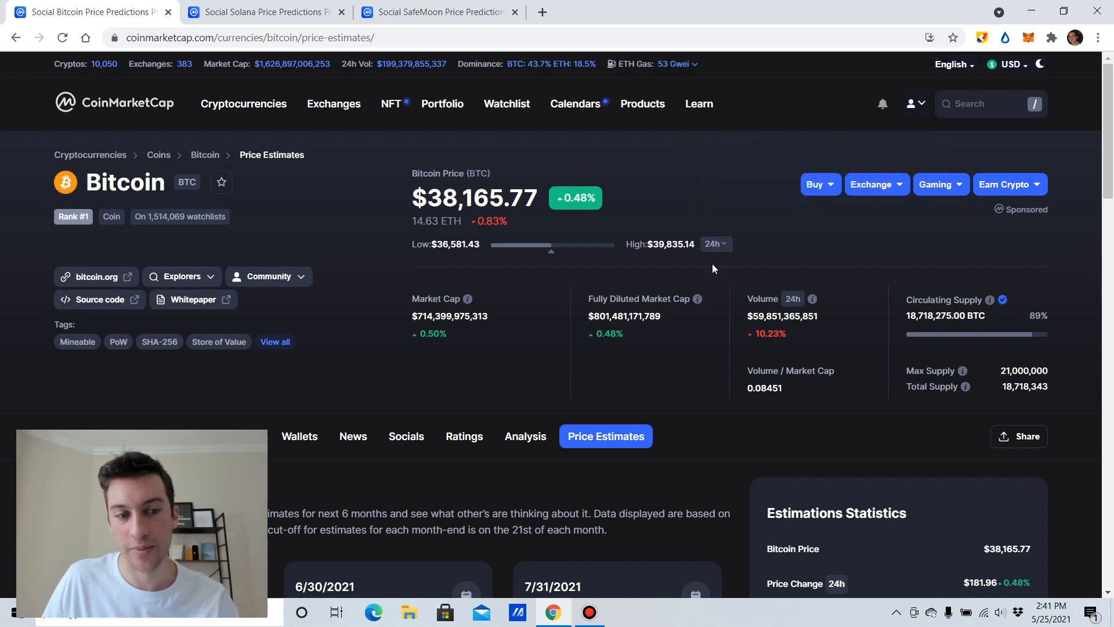
Scroll down the Bitcoin page past the market stats to the monthly price estimate cards.
{"action": "scroll", "scroll_direction": "down", "scroll_amount": 3}
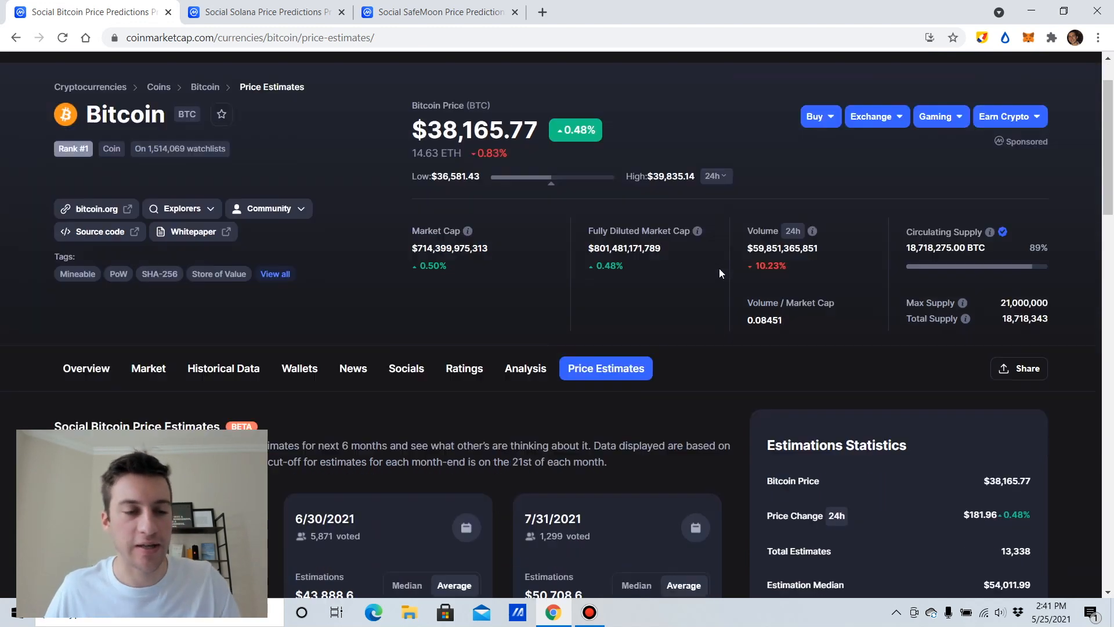
{"action": "scroll", "scroll_direction": "down", "scroll_amount": 3}
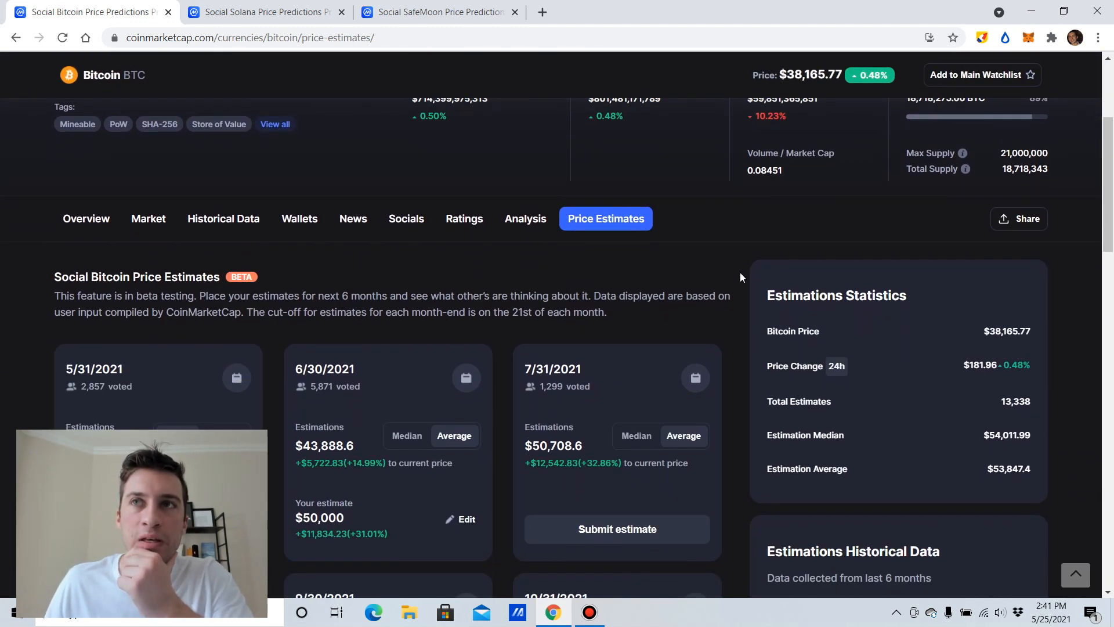
{"action": "mouse_move", "coordinate": [740, 291]}
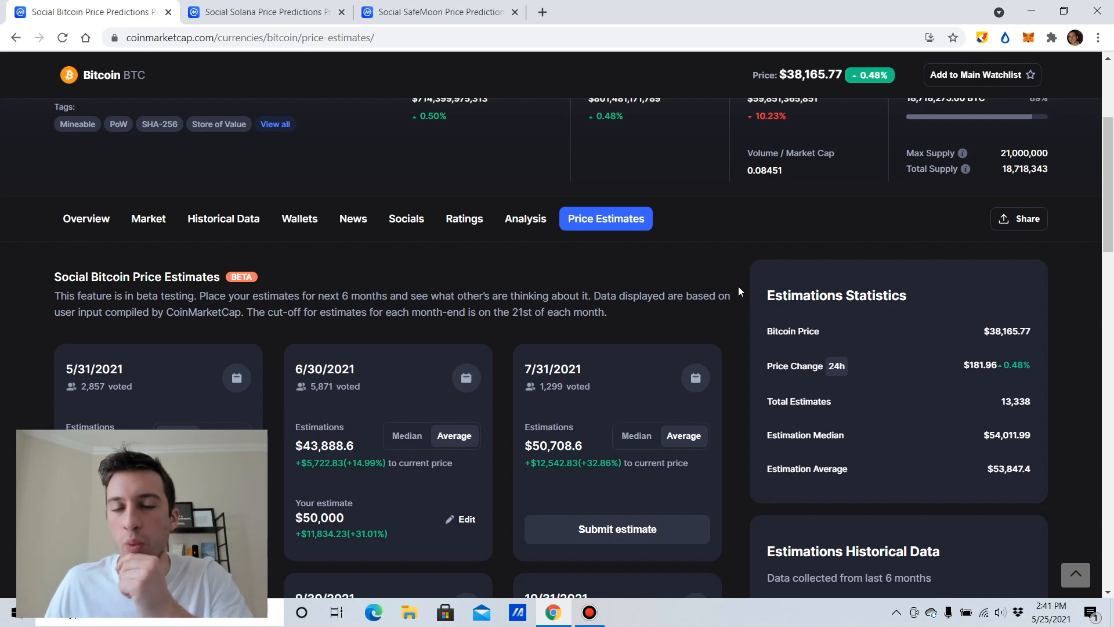
{"action": "scroll", "scroll_direction": "down", "scroll_amount": 3}
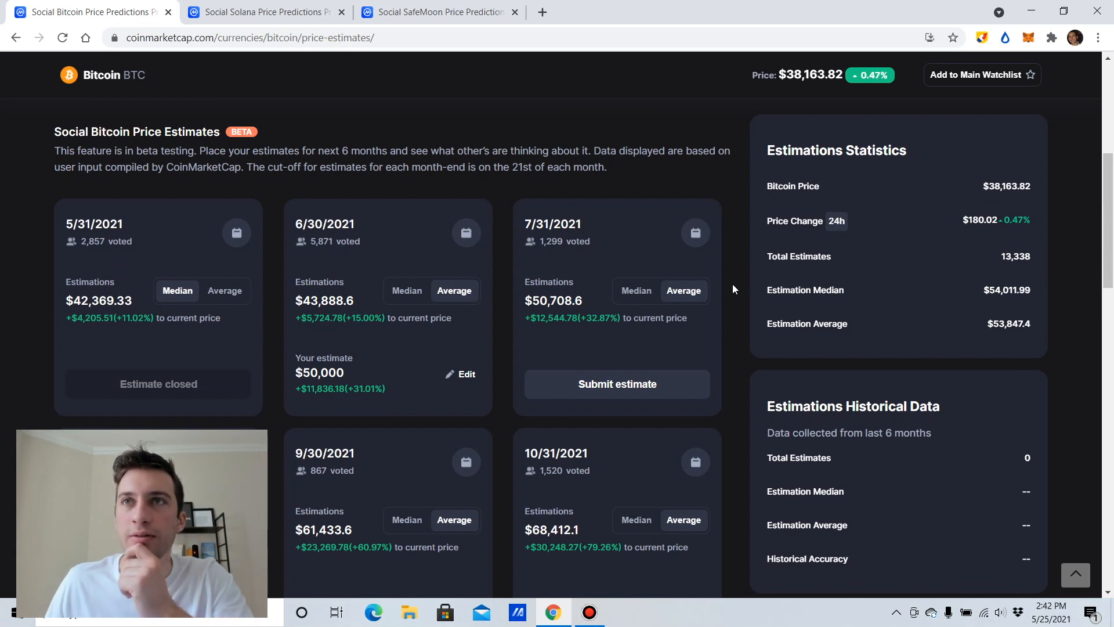
{"action": "mouse_move", "coordinate": [714, 269]}
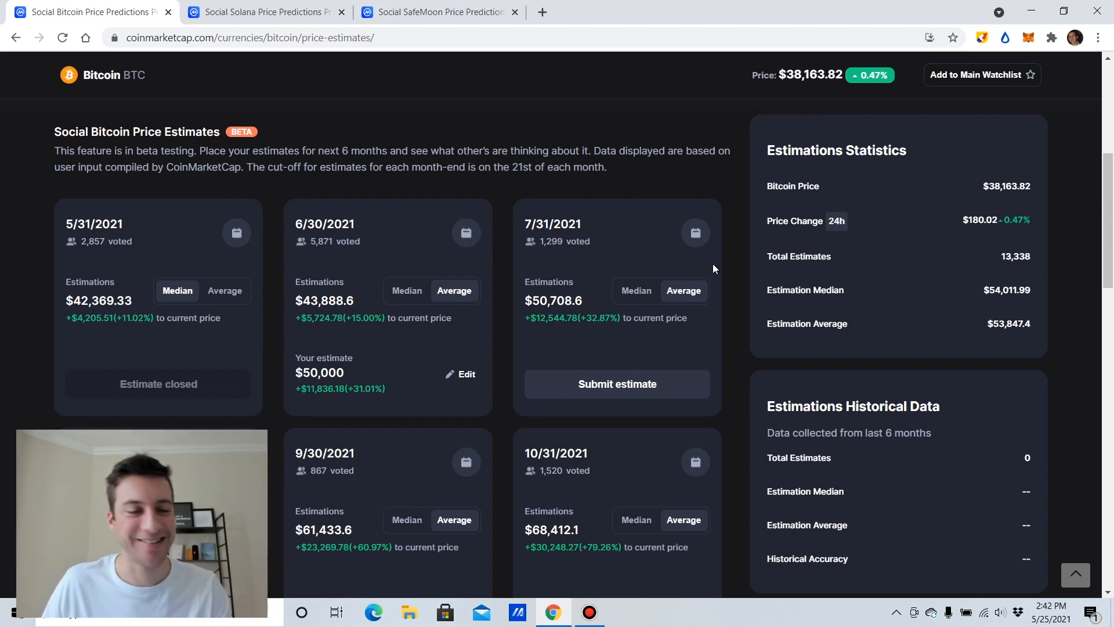
{"action": "scroll", "scroll_direction": "down", "scroll_amount": 3}
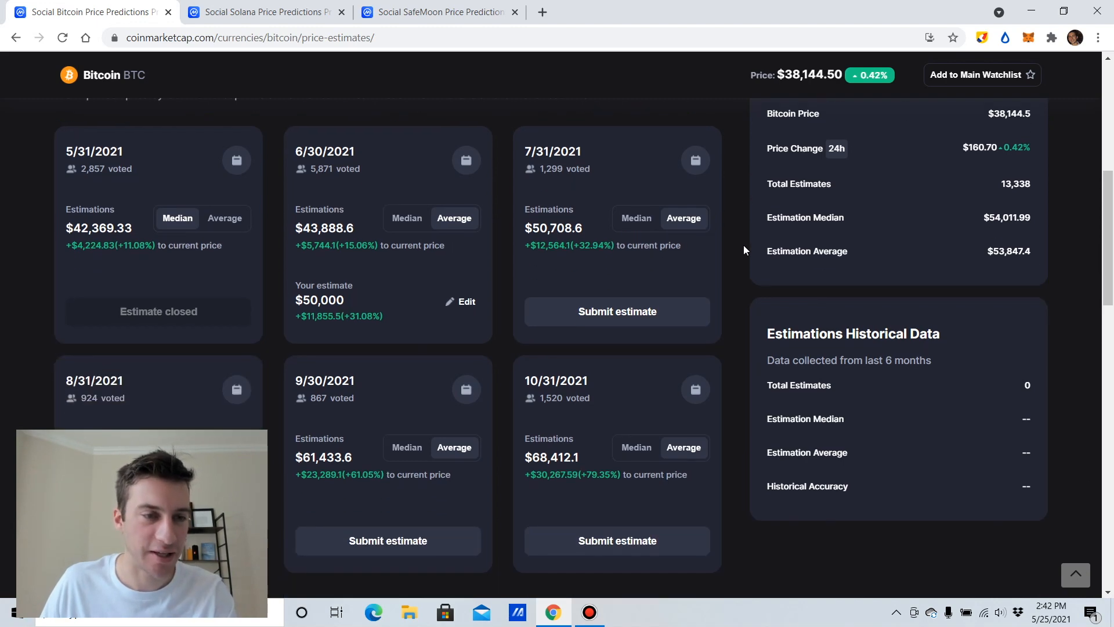
{"action": "scroll", "scroll_direction": "up", "scroll_amount": 3}
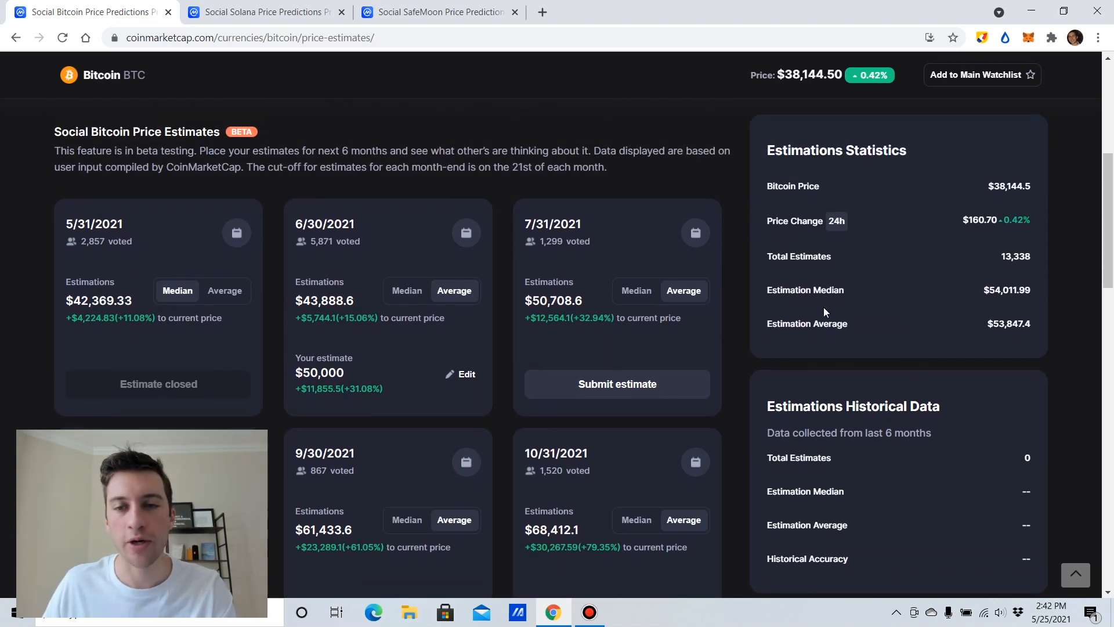
{"action": "scroll", "scroll_direction": "down", "scroll_amount": 3}
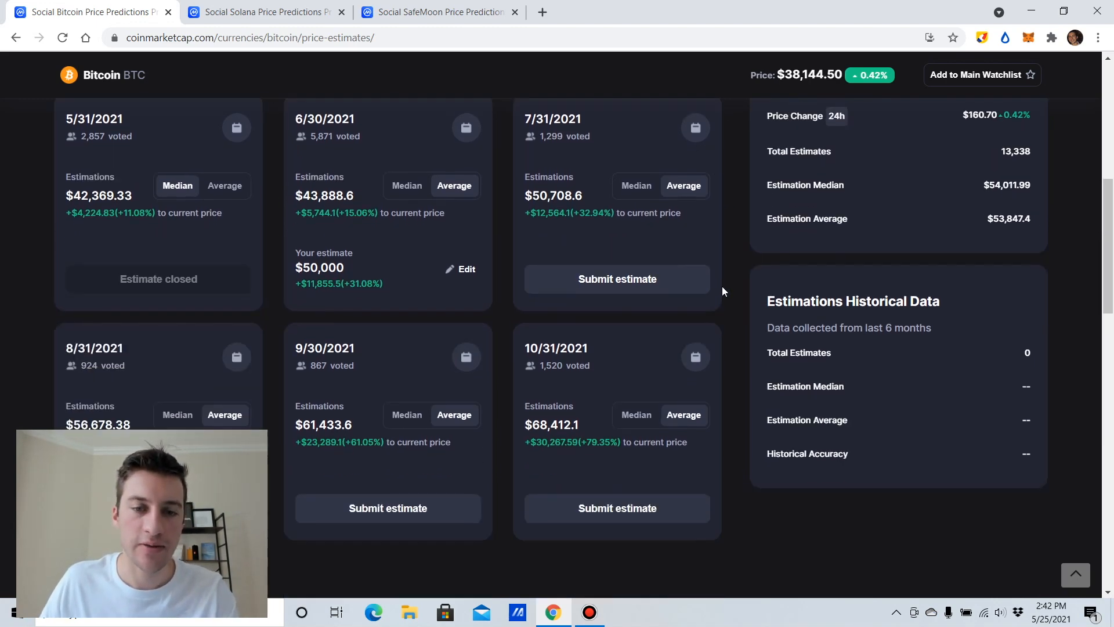
{"action": "scroll", "scroll_direction": "down", "scroll_amount": 3}
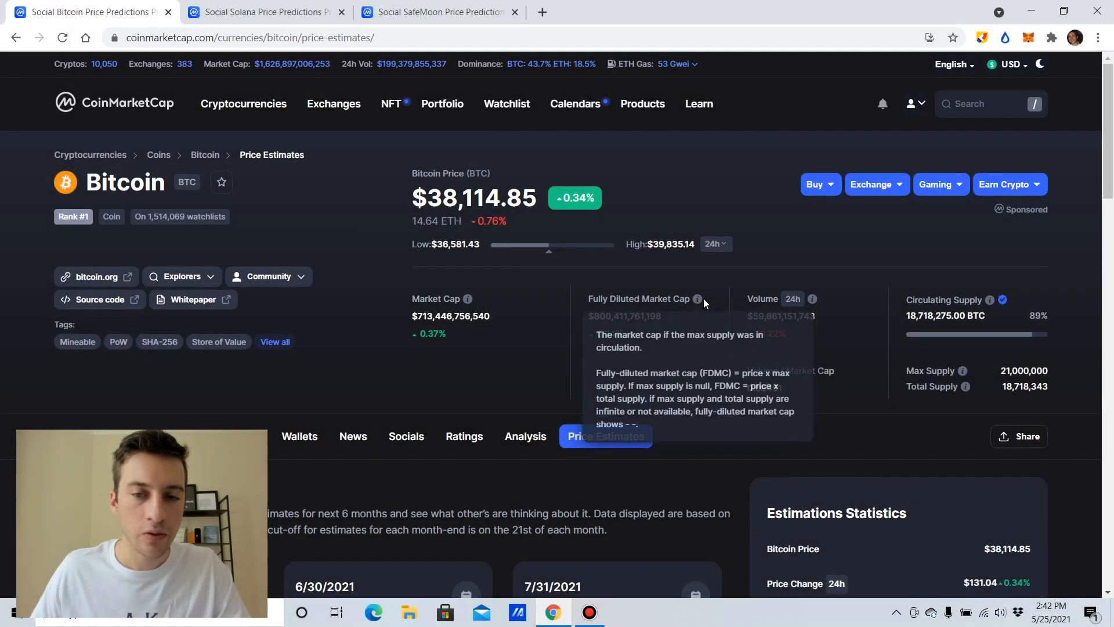
{"action": "scroll", "scroll_direction": "down", "scroll_amount": 3}
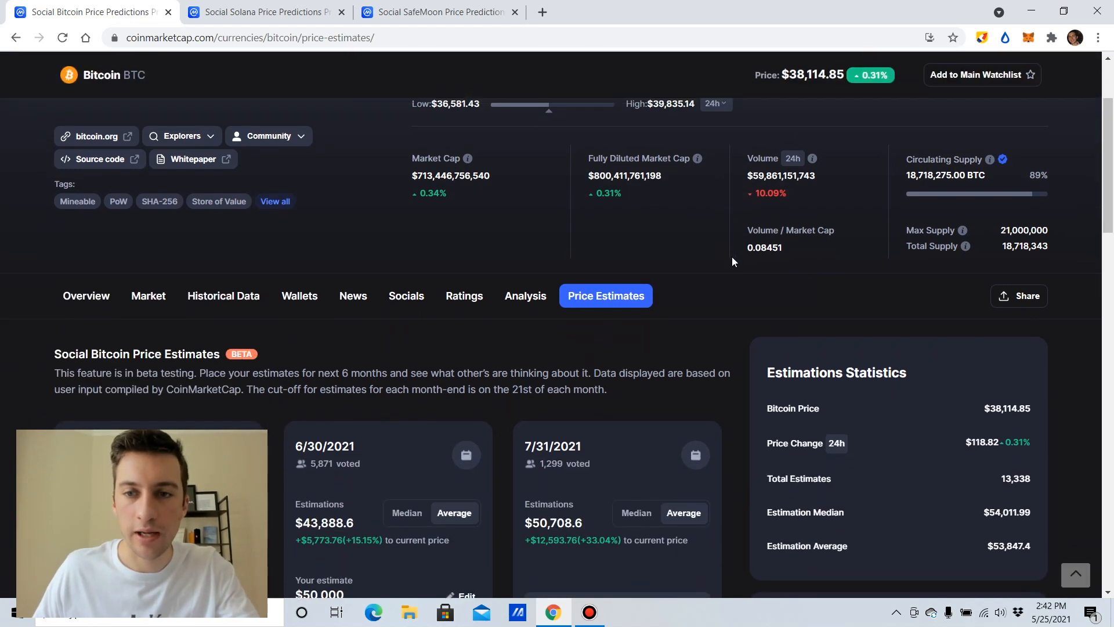
{"action": "scroll", "scroll_direction": "down", "scroll_amount": 3}
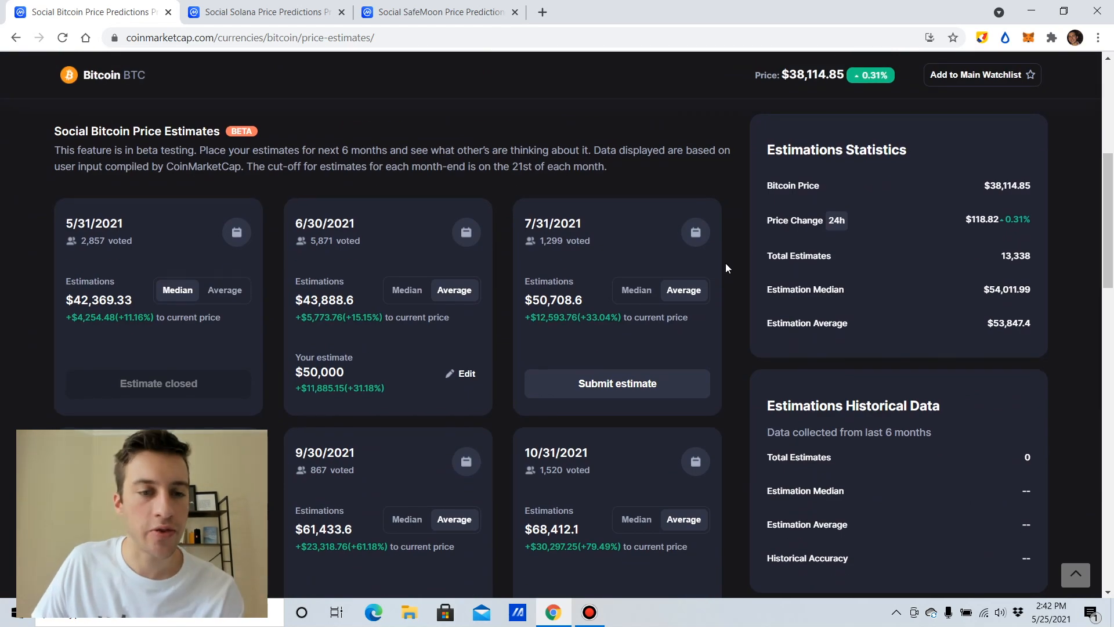
{"action": "scroll", "scroll_direction": "down", "scroll_amount": 3}
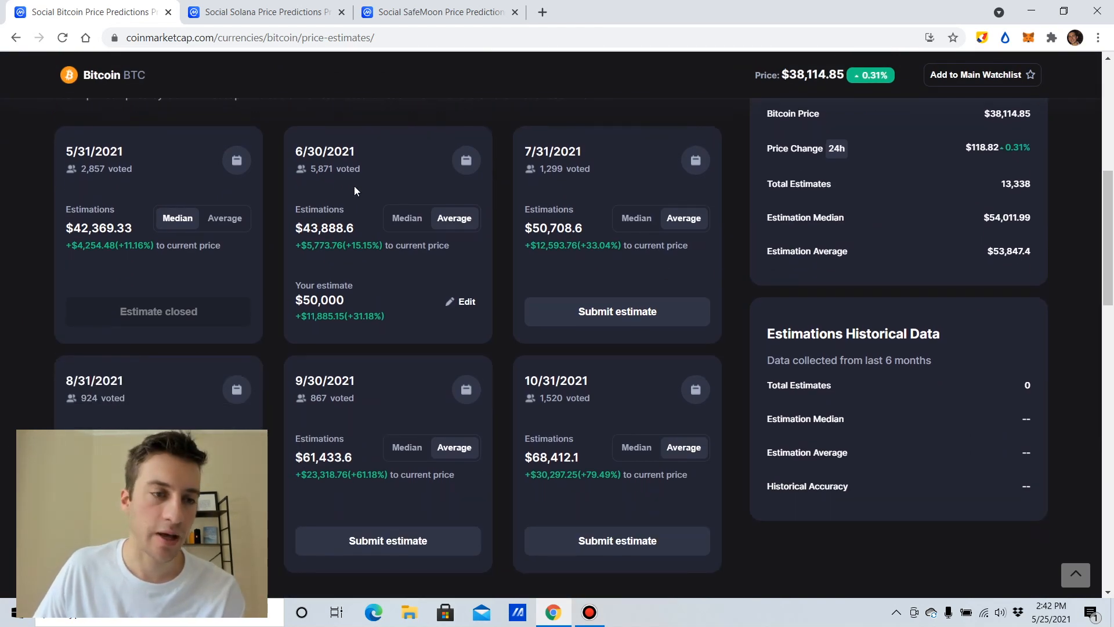
{"action": "mouse_move", "coordinate": [561, 203]}
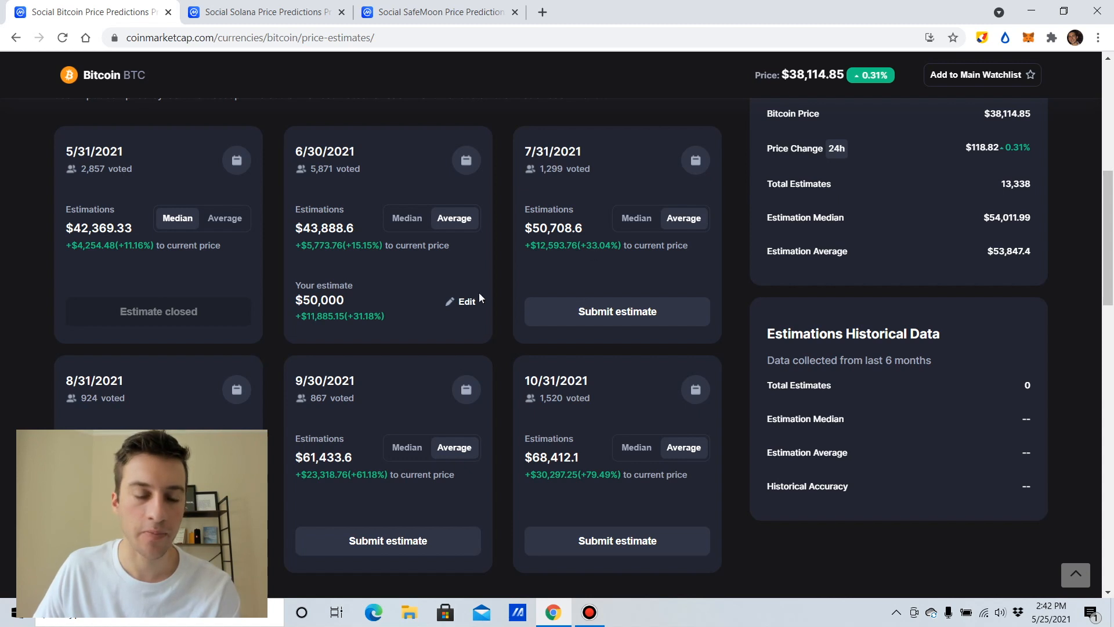
{"action": "mouse_move", "coordinate": [441, 273]}
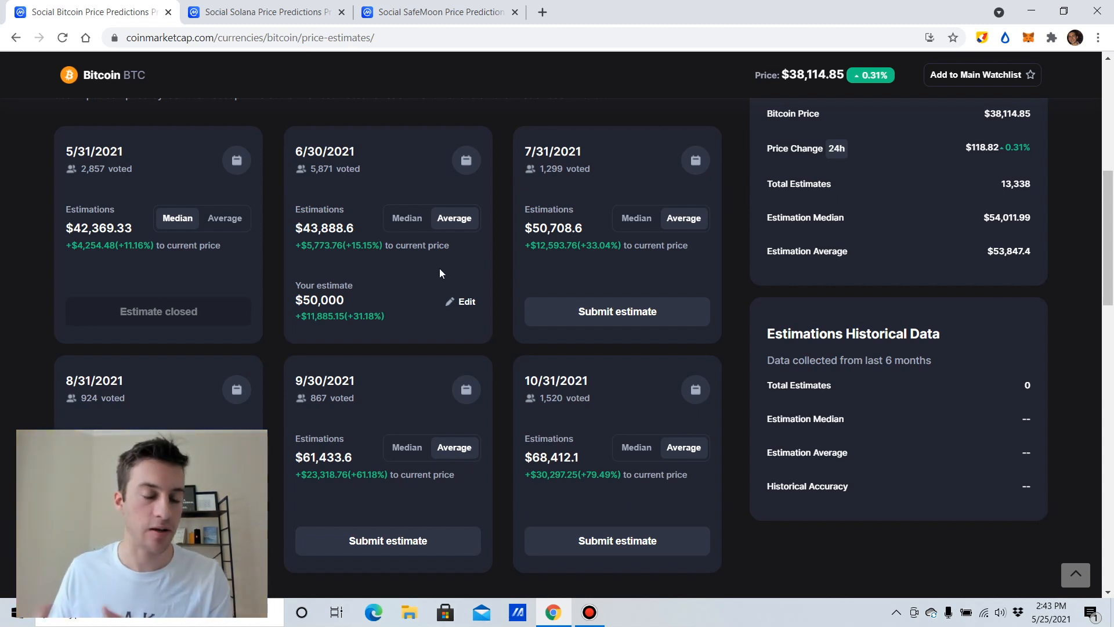
{"action": "mouse_move", "coordinate": [307, 260]}
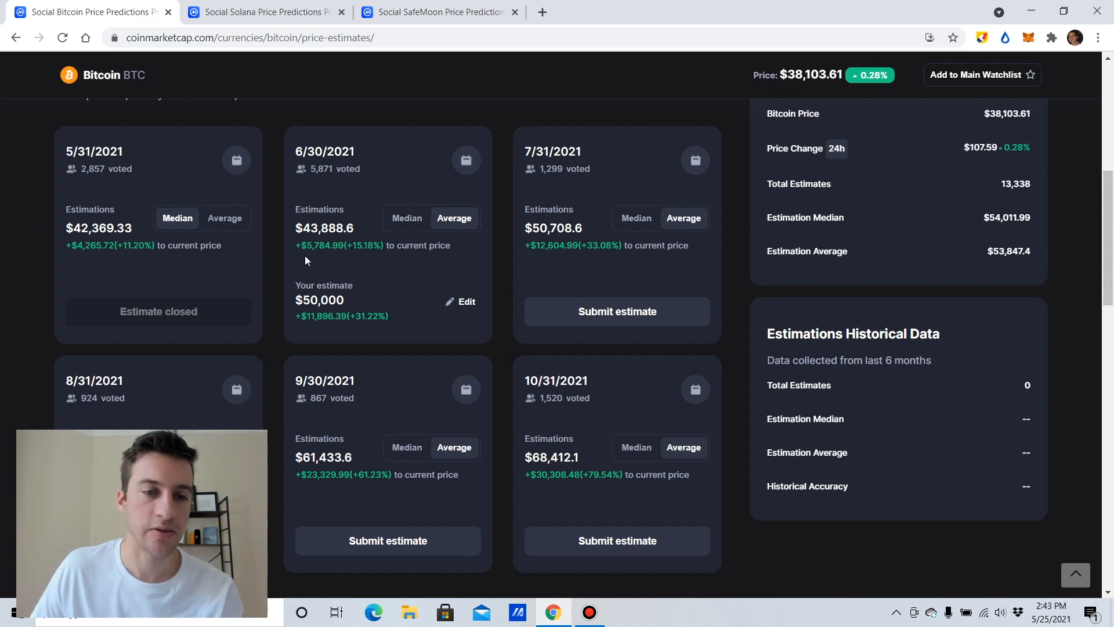
{"action": "mouse_move", "coordinate": [185, 181]}
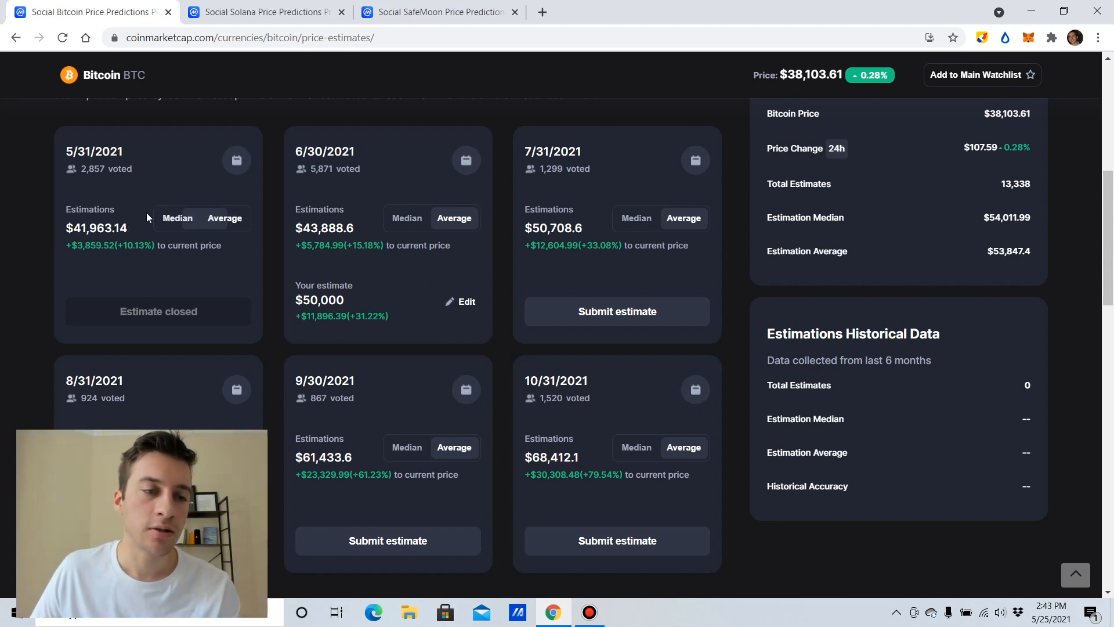
{"action": "mouse_move", "coordinate": [77, 181]}
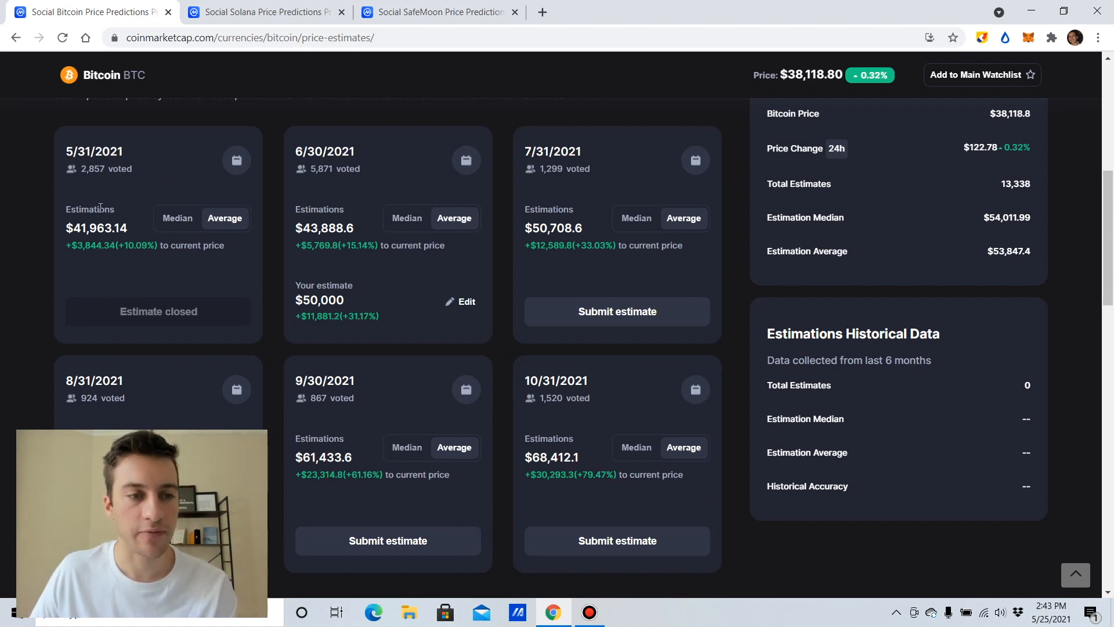
{"action": "mouse_move", "coordinate": [160, 218]}
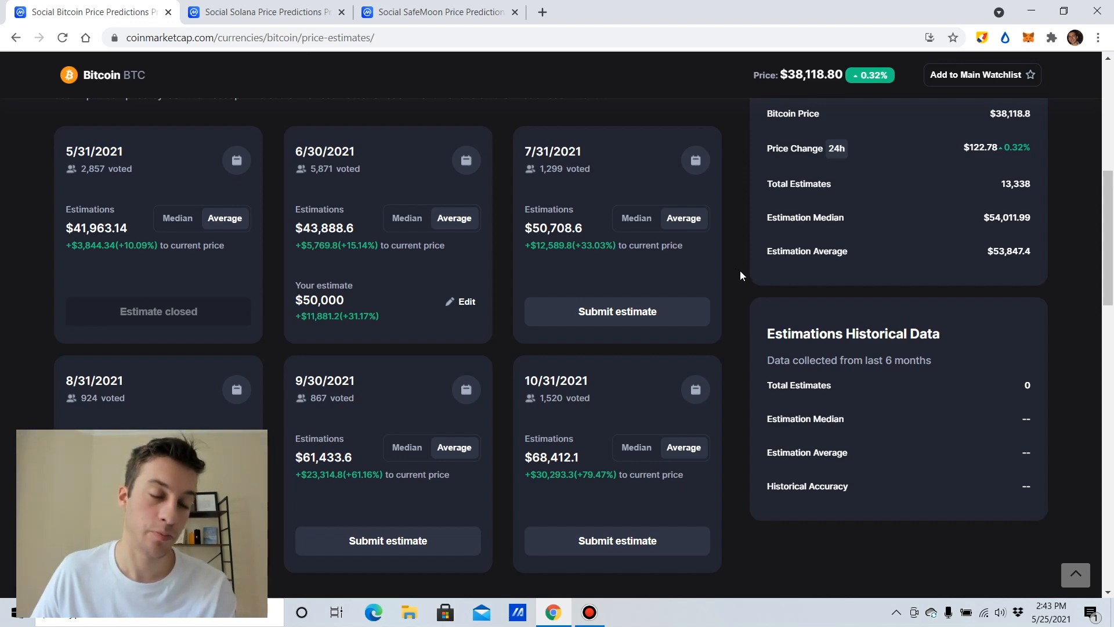
{"action": "scroll", "scroll_direction": "down", "scroll_amount": 3}
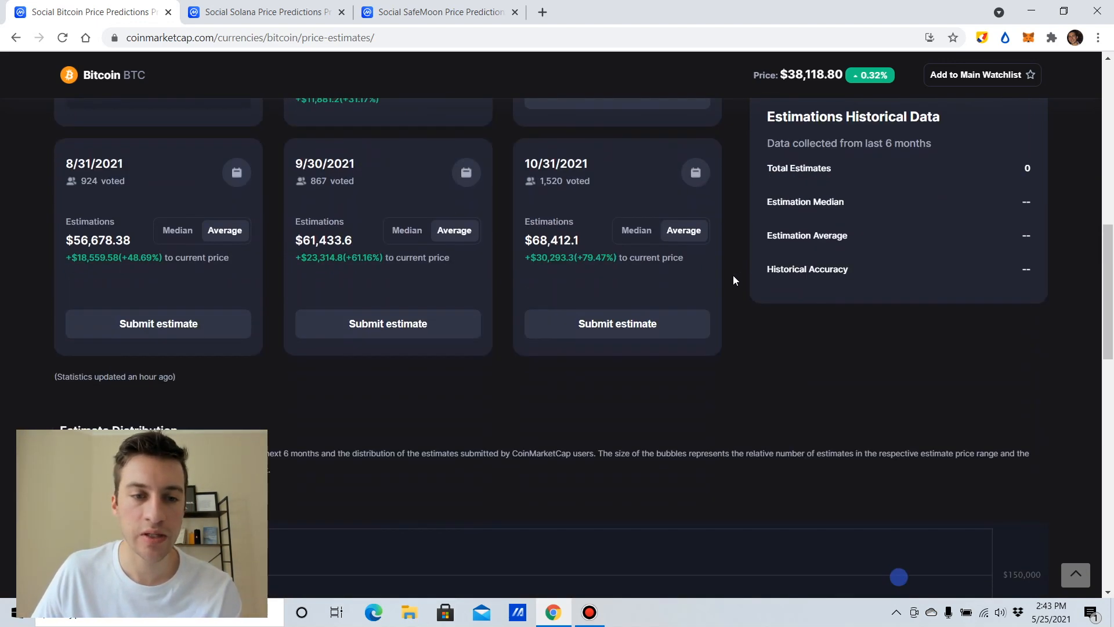
{"action": "scroll", "scroll_direction": "down", "scroll_amount": 3}
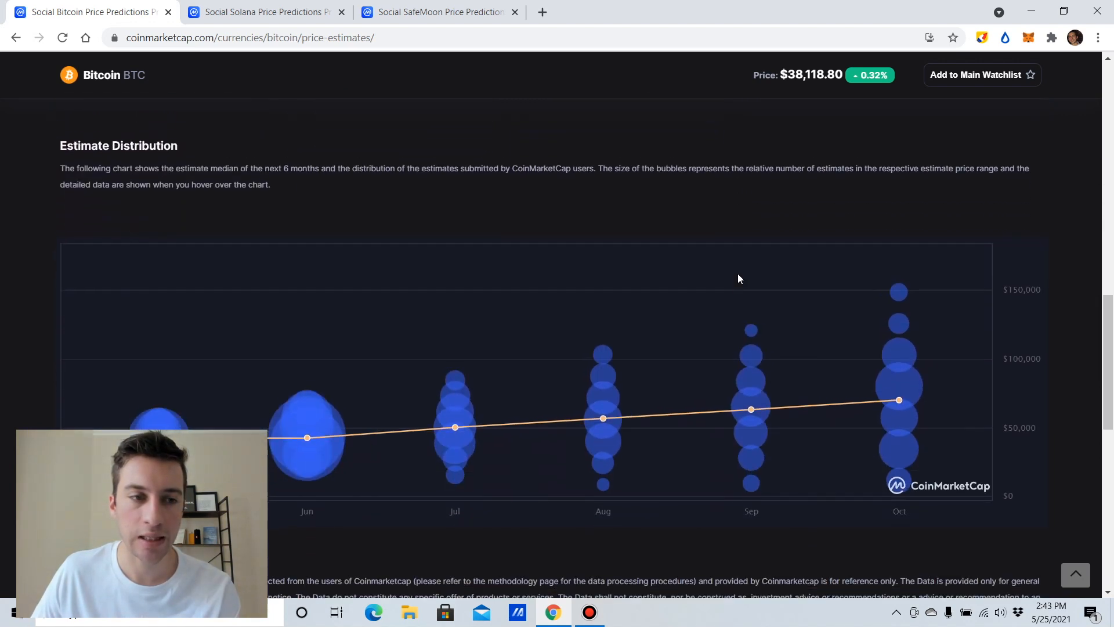
{"action": "scroll", "scroll_direction": "down", "scroll_amount": 3}
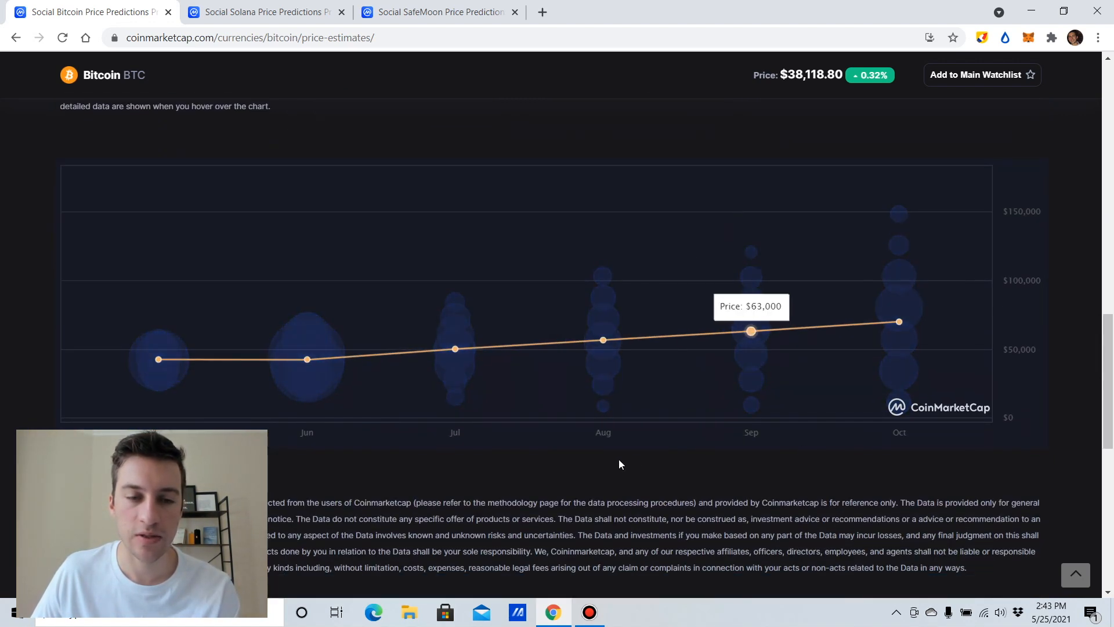
{"action": "mouse_move", "coordinate": [658, 471]}
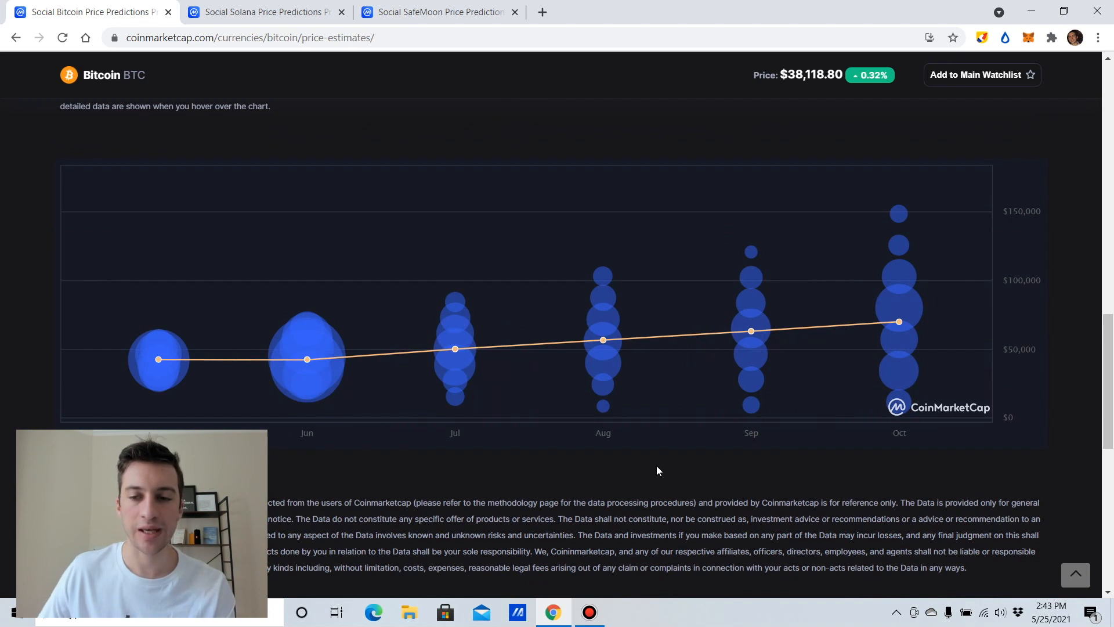
{"action": "scroll", "scroll_direction": "down", "scroll_amount": 3}
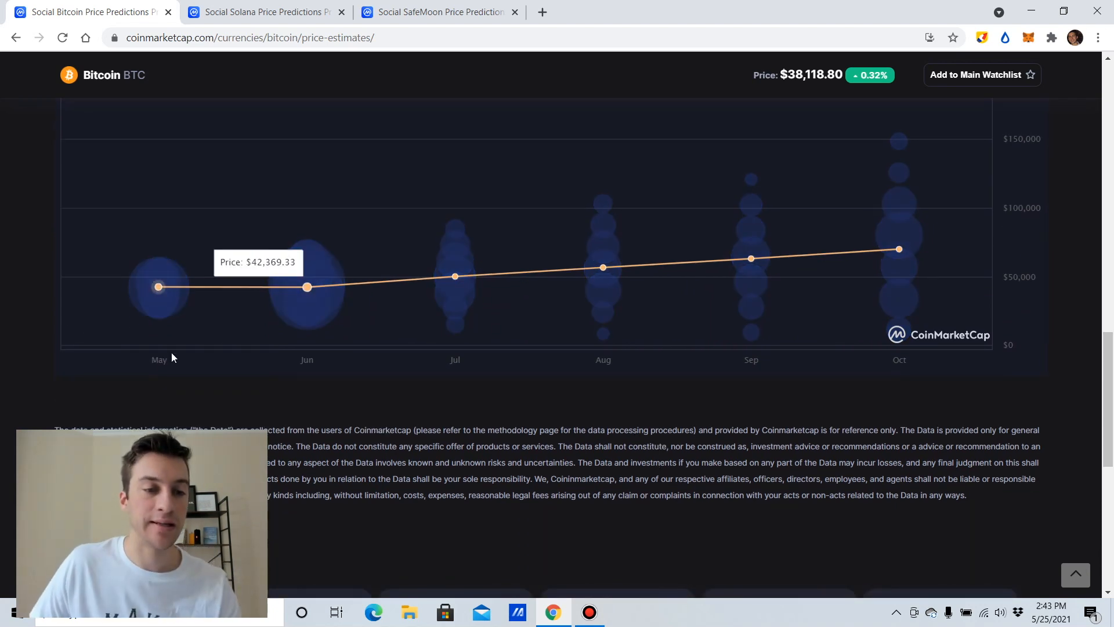
{"action": "mouse_move", "coordinate": [253, 288]}
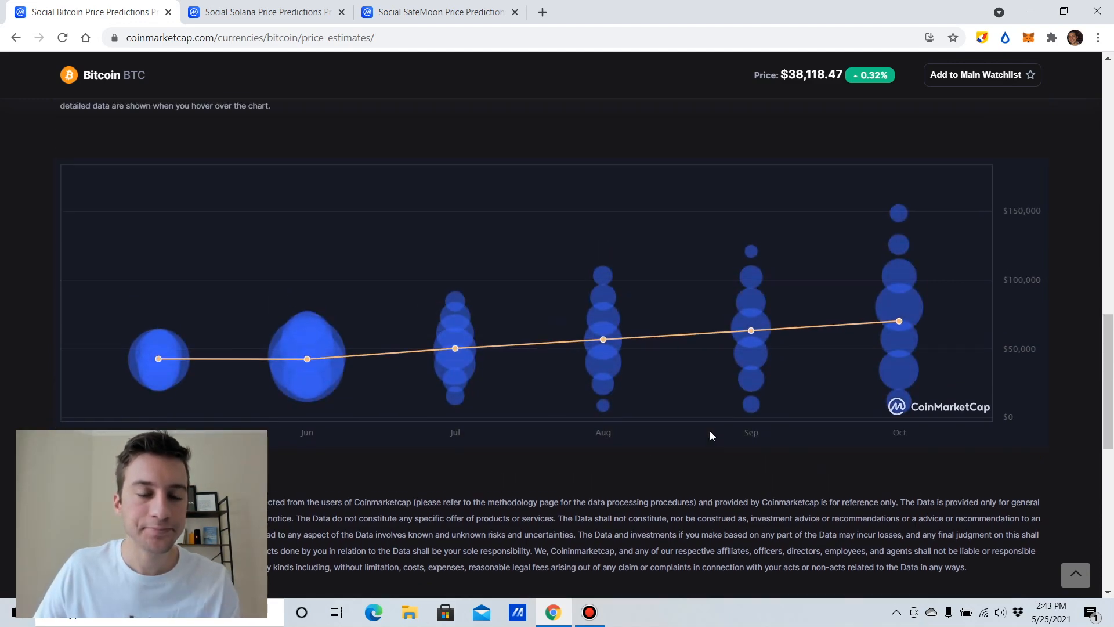
{"action": "scroll", "scroll_direction": "down", "scroll_amount": 3}
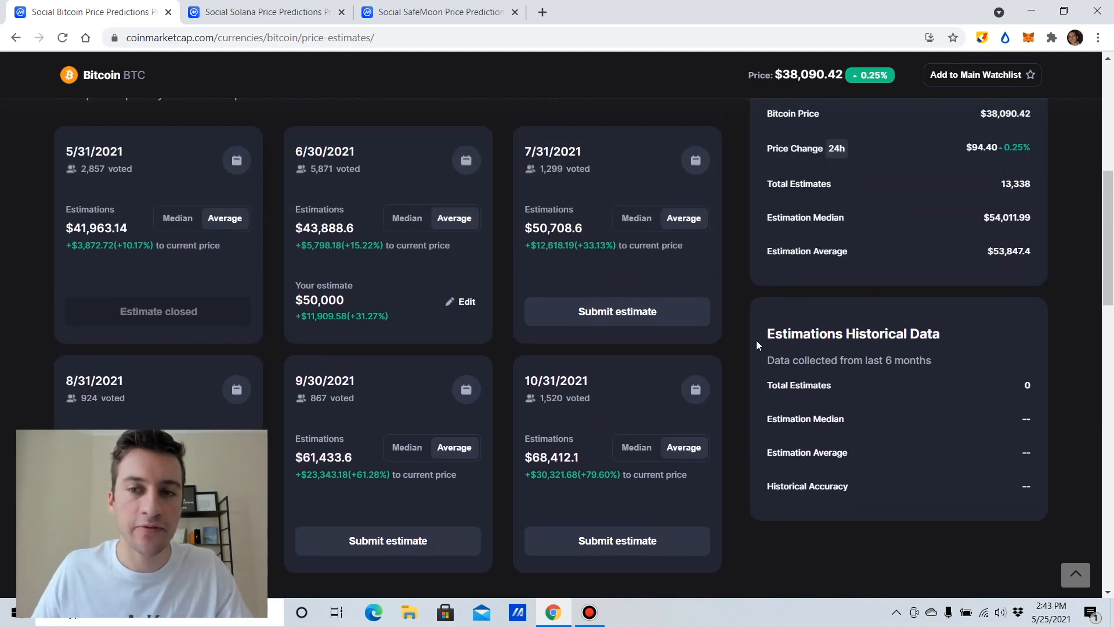
{"action": "mouse_move", "coordinate": [736, 320]}
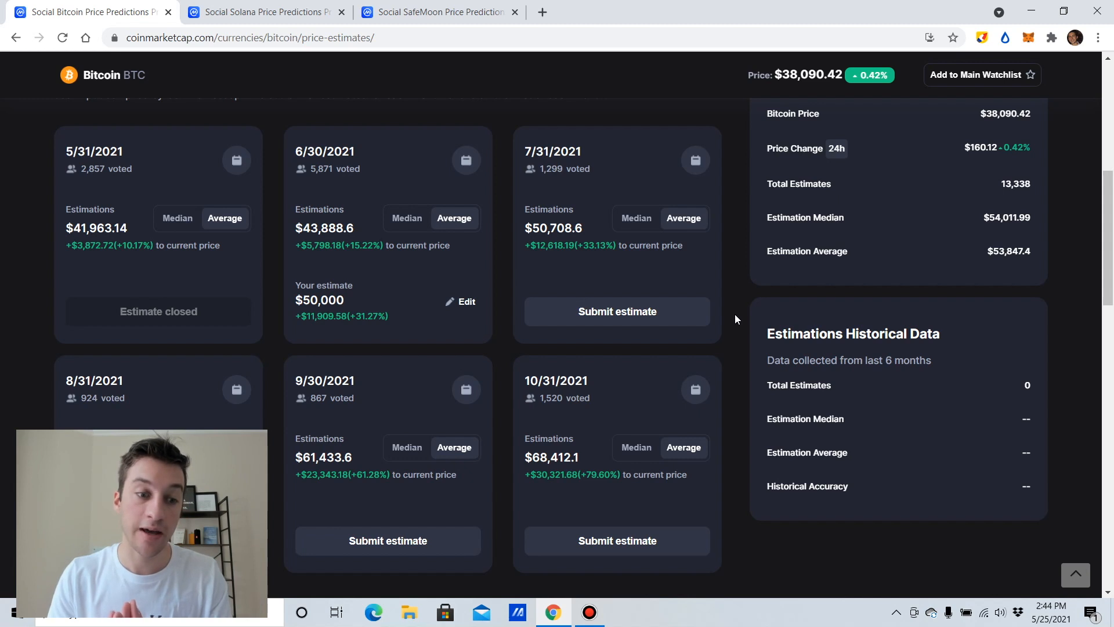
{"action": "left_click", "coordinate": [266, 12]}
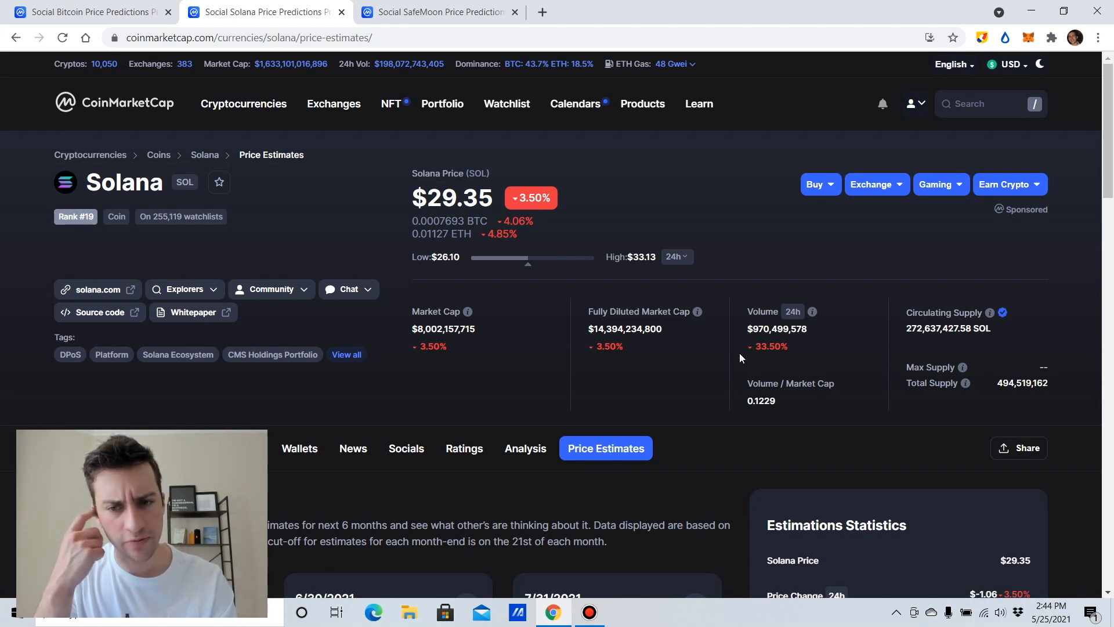
{"action": "scroll", "scroll_direction": "down", "scroll_amount": 3}
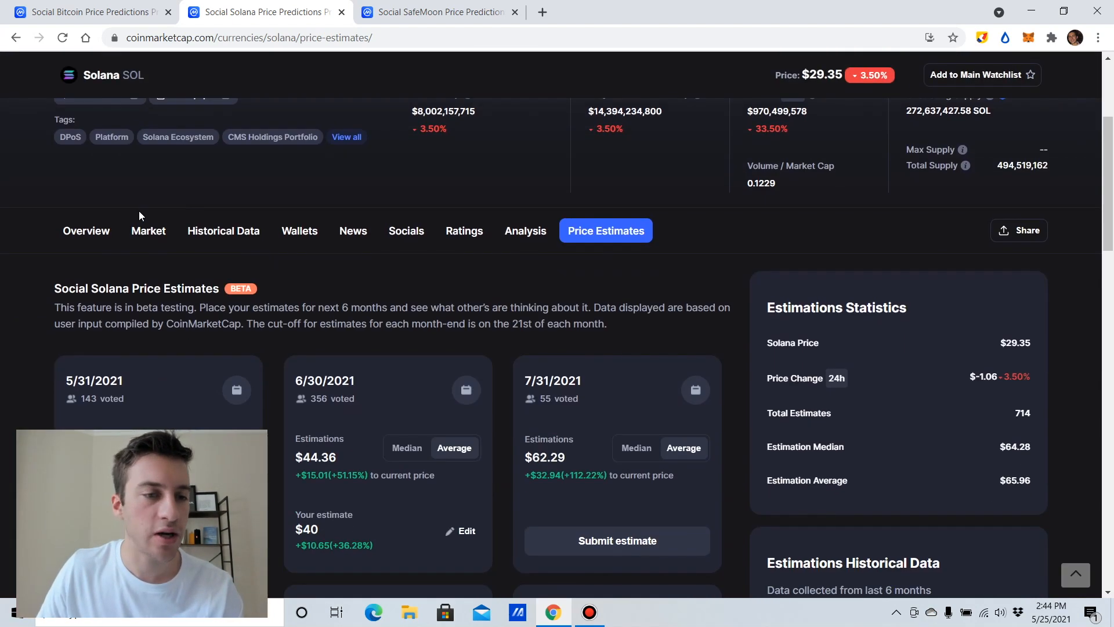
{"action": "left_click", "coordinate": [86, 230]}
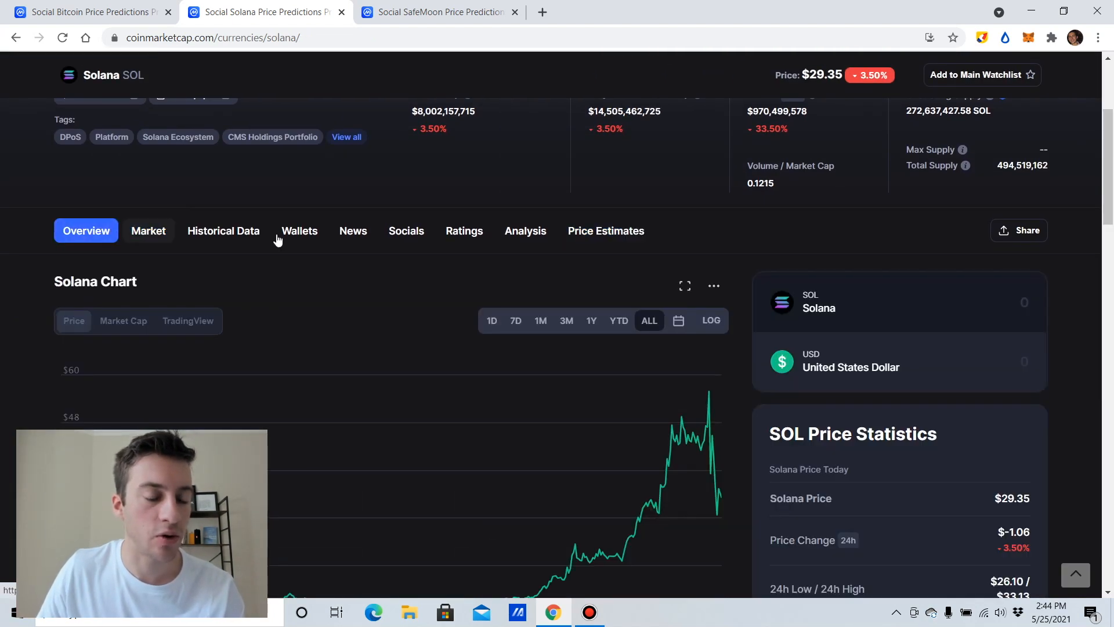
{"action": "left_click", "coordinate": [515, 175]}
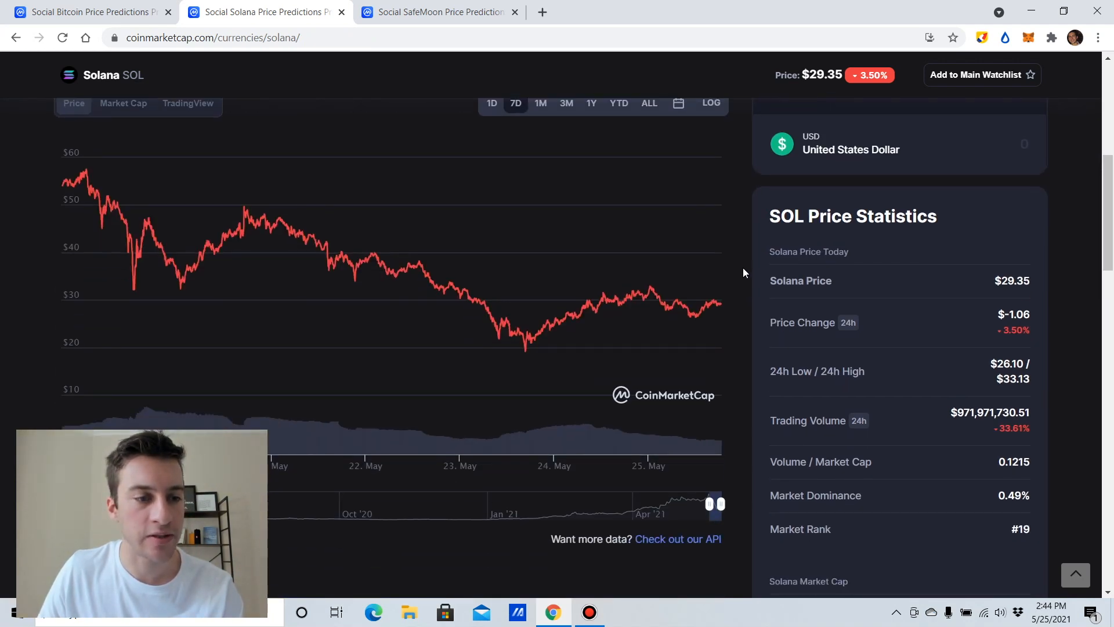
{"action": "mouse_move", "coordinate": [239, 135]}
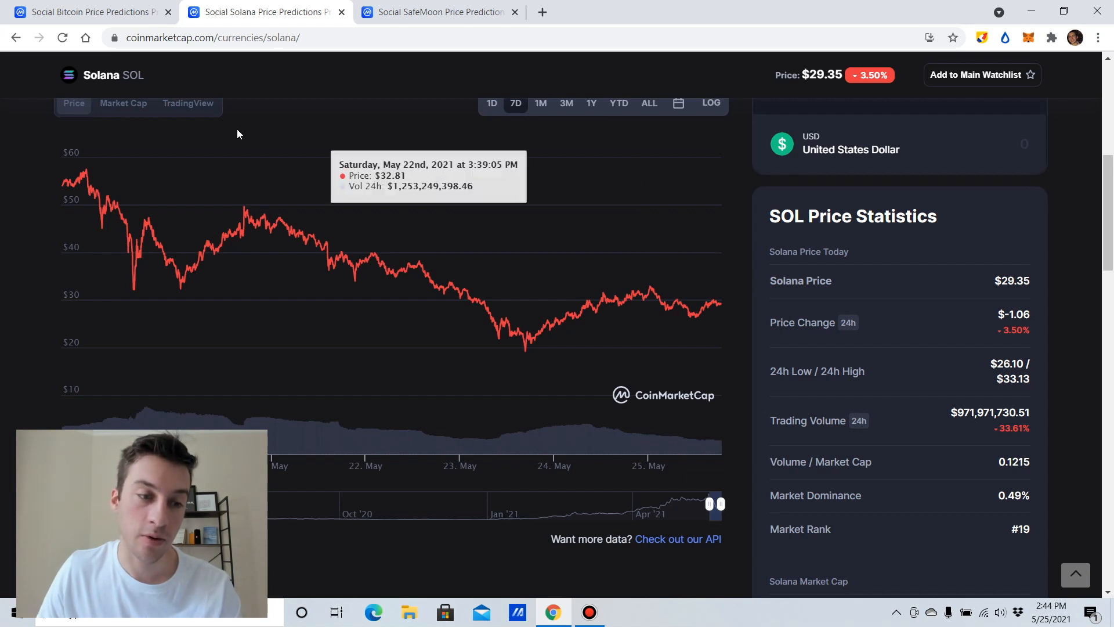
{"action": "mouse_move", "coordinate": [90, 175]}
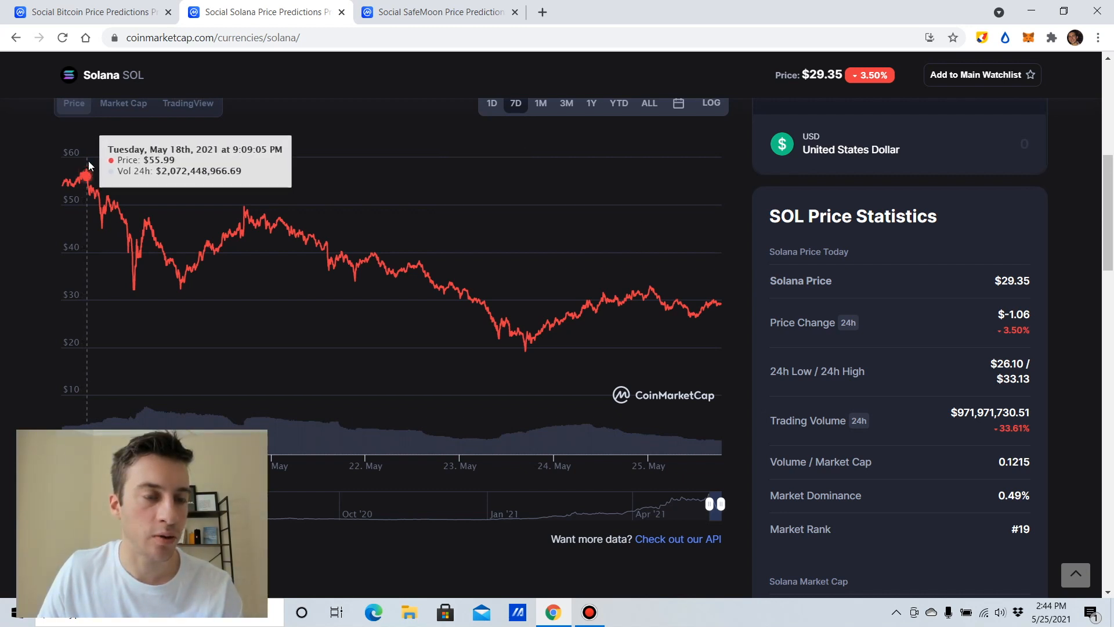
{"action": "mouse_move", "coordinate": [523, 358]}
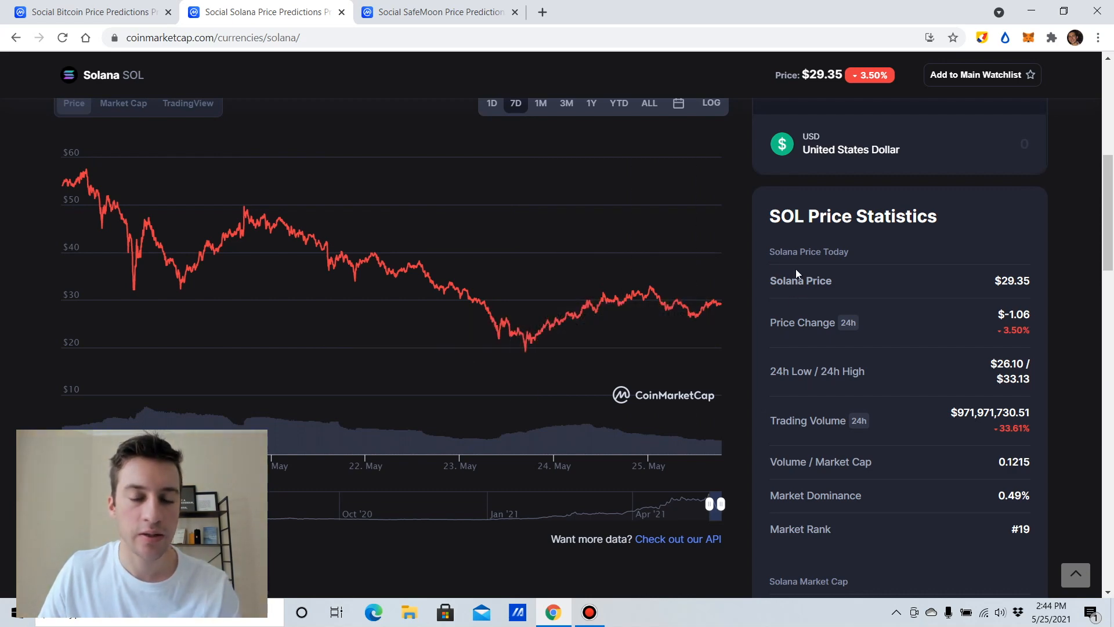
Scroll the Solana Price Estimates page to the May–October 2021 monthly forecast cards.
{"action": "scroll", "scroll_direction": "up", "scroll_amount": 3}
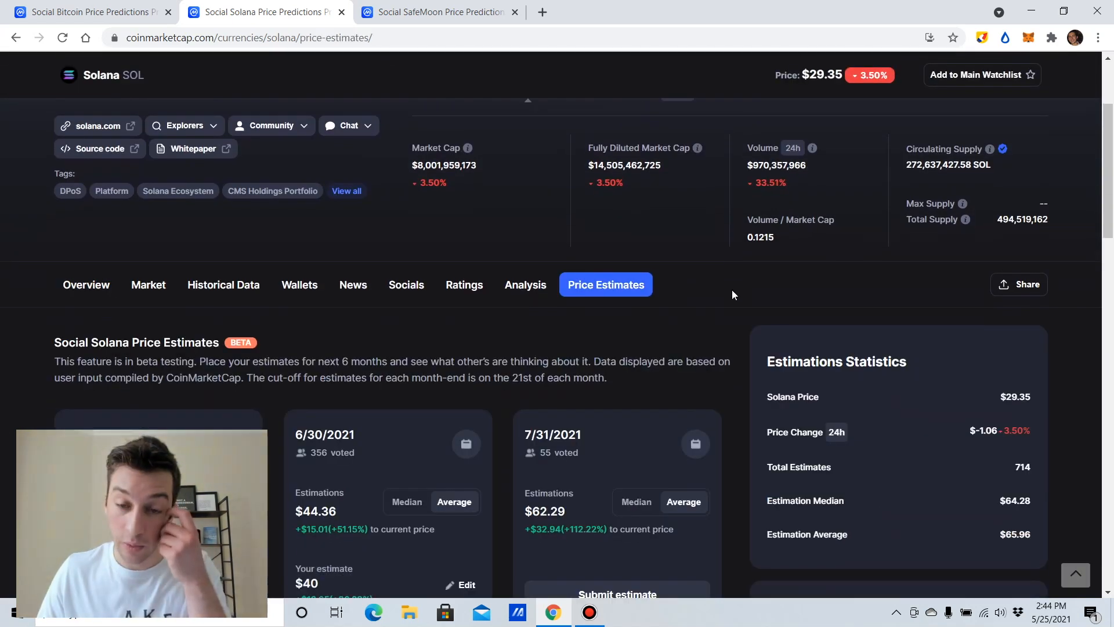
{"action": "scroll", "scroll_direction": "down", "scroll_amount": 3}
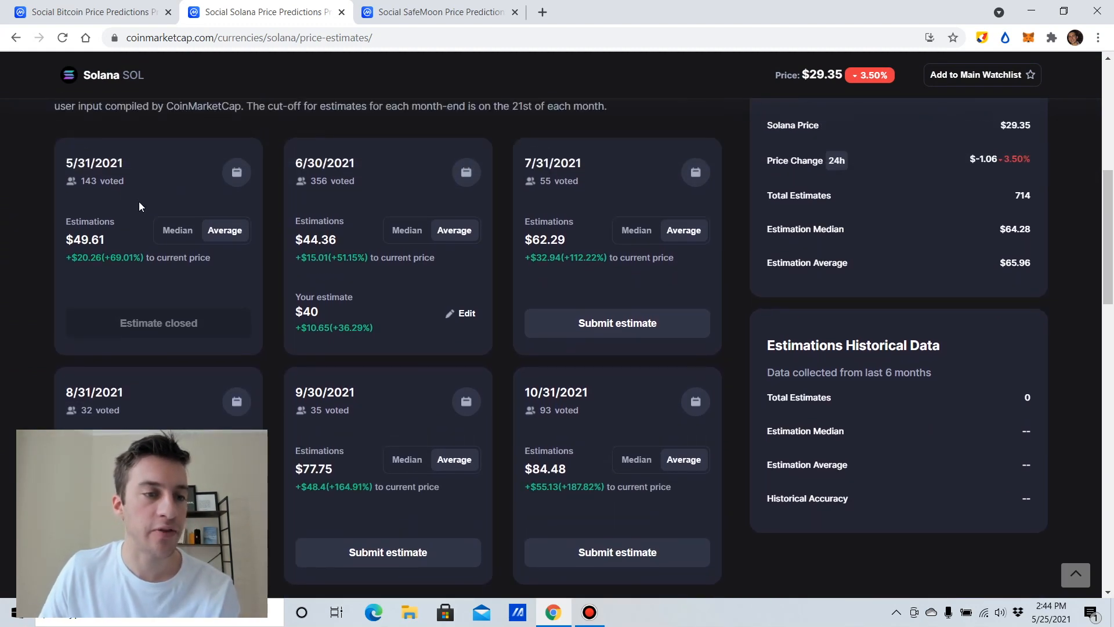
{"action": "mouse_move", "coordinate": [725, 316]}
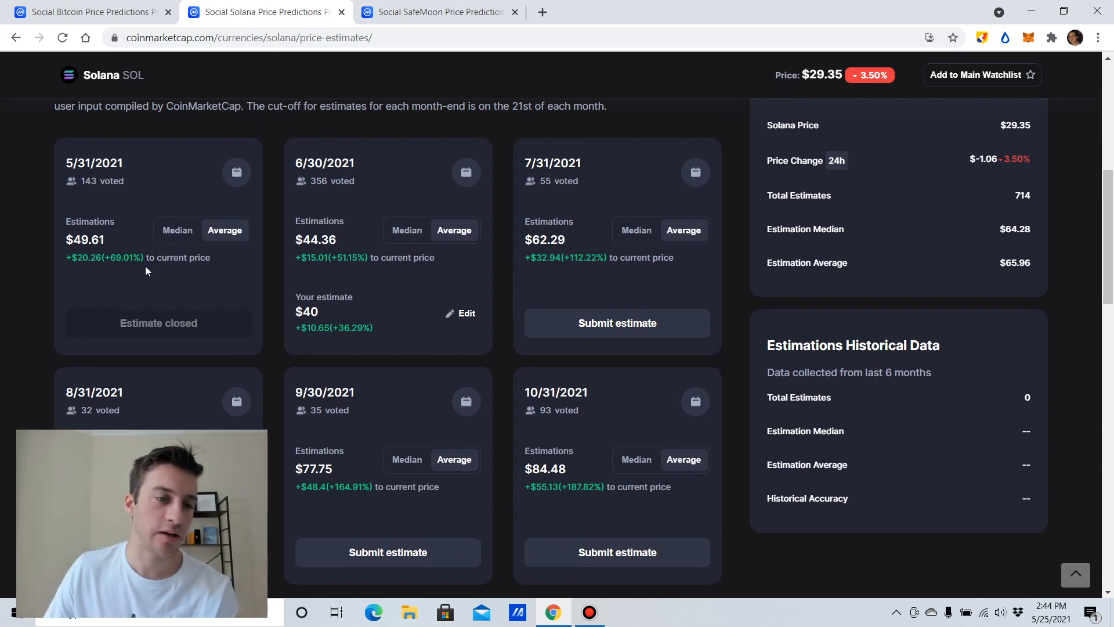
{"action": "mouse_move", "coordinate": [226, 278]}
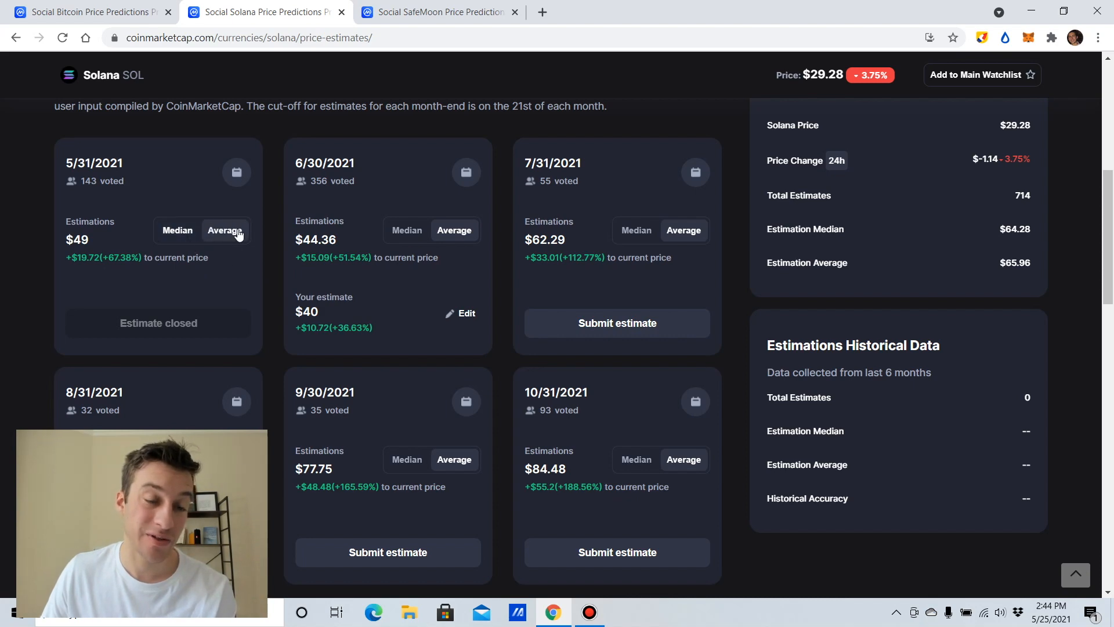
{"action": "scroll", "scroll_direction": "down", "scroll_amount": 3}
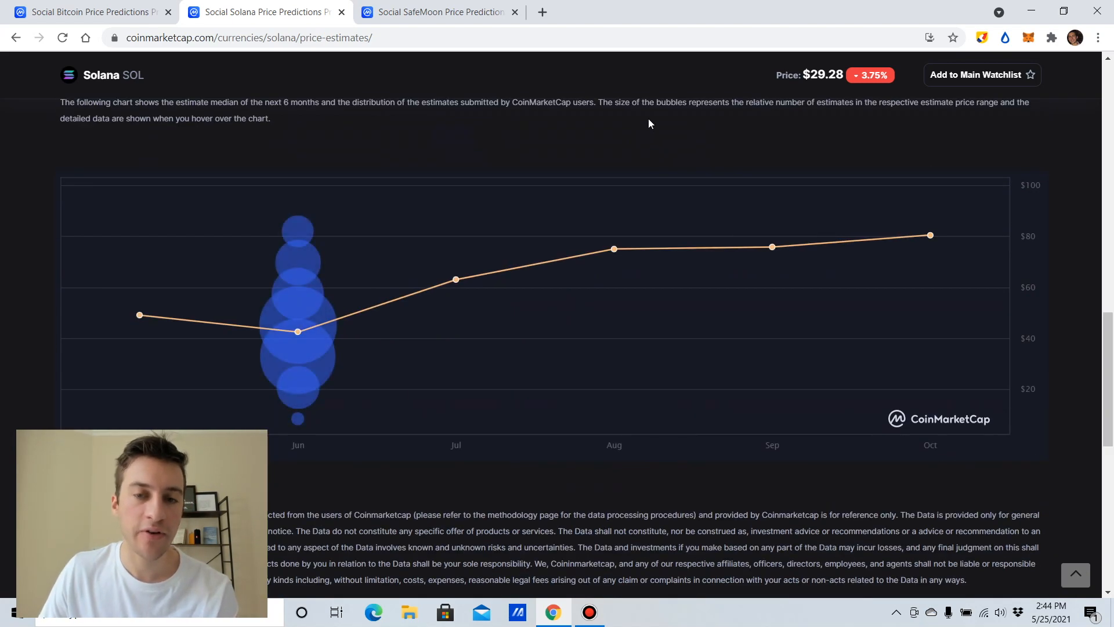
{"action": "mouse_move", "coordinate": [660, 125]}
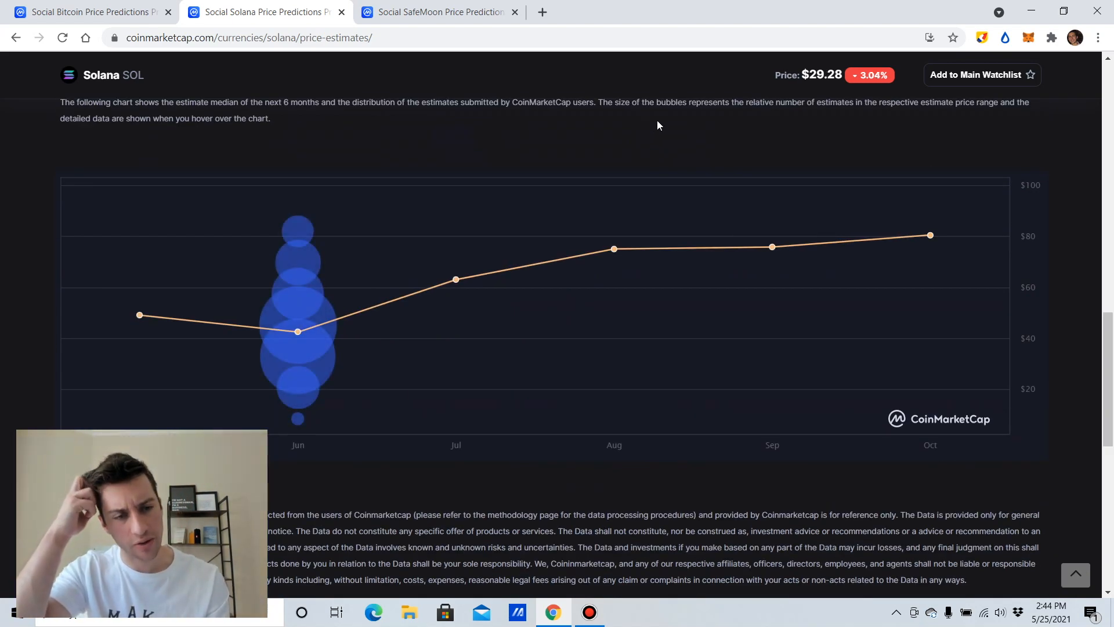
{"action": "mouse_move", "coordinate": [139, 316]}
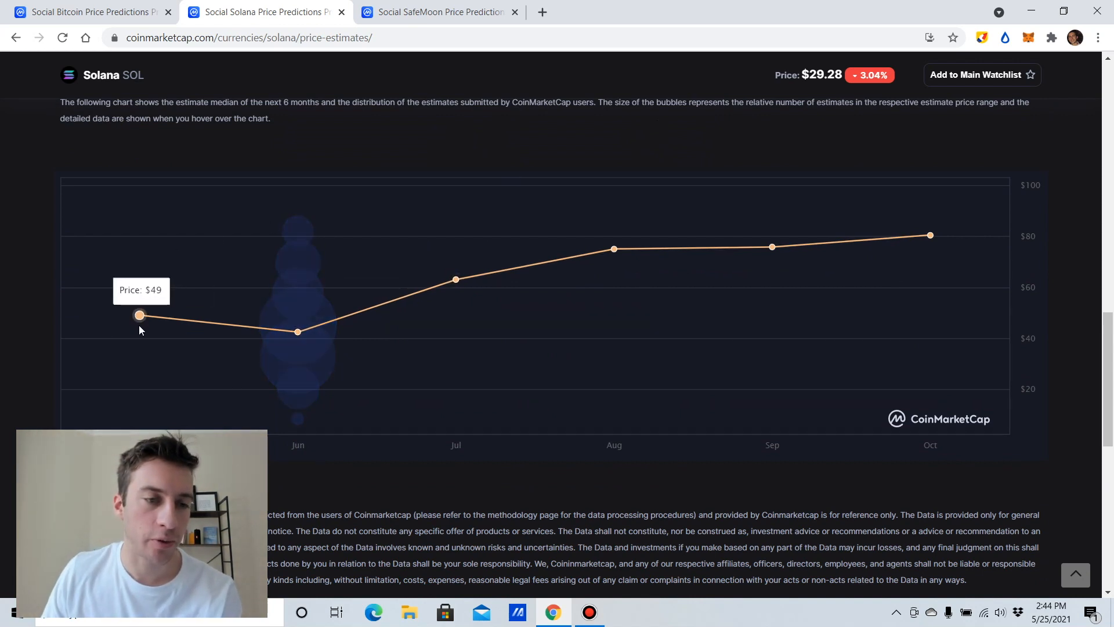
{"action": "mouse_move", "coordinate": [146, 329]}
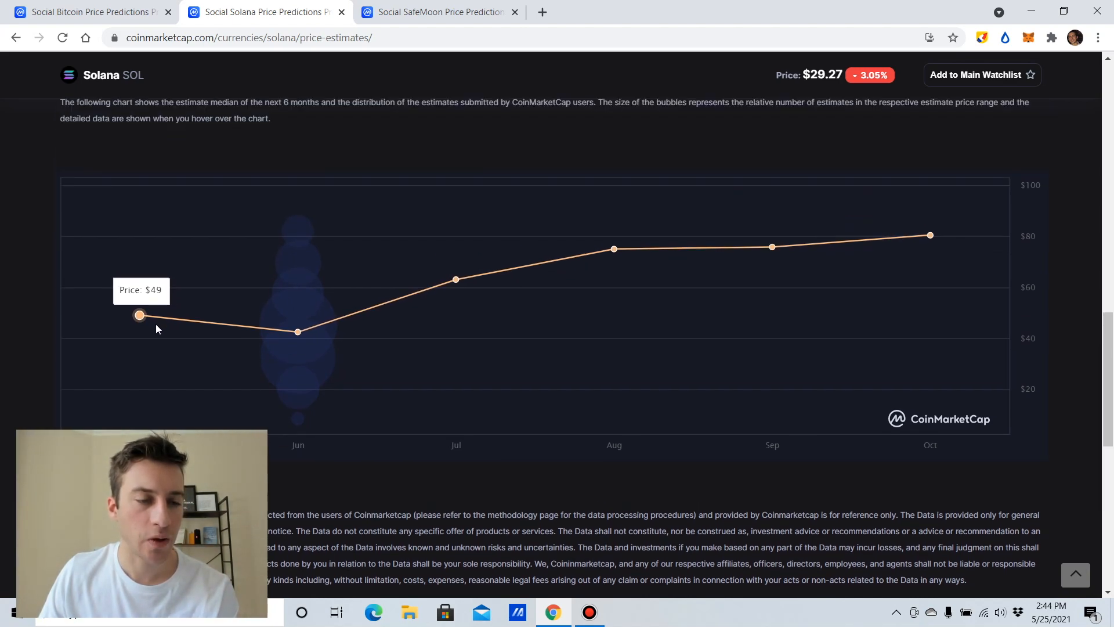
{"action": "mouse_move", "coordinate": [295, 323]}
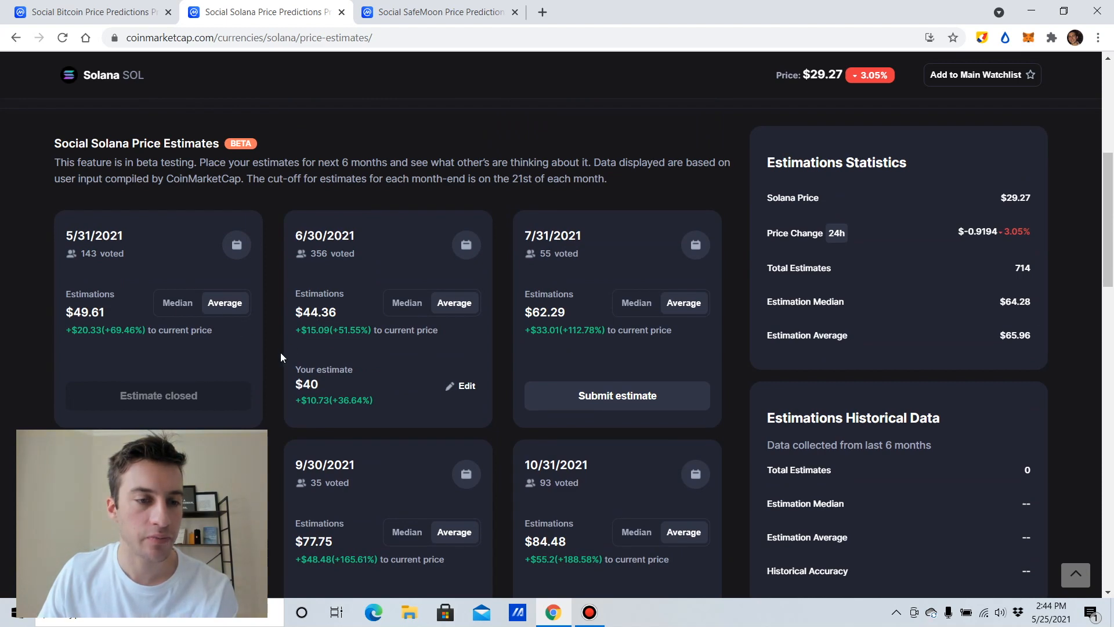
{"action": "scroll", "scroll_direction": "down", "scroll_amount": 3}
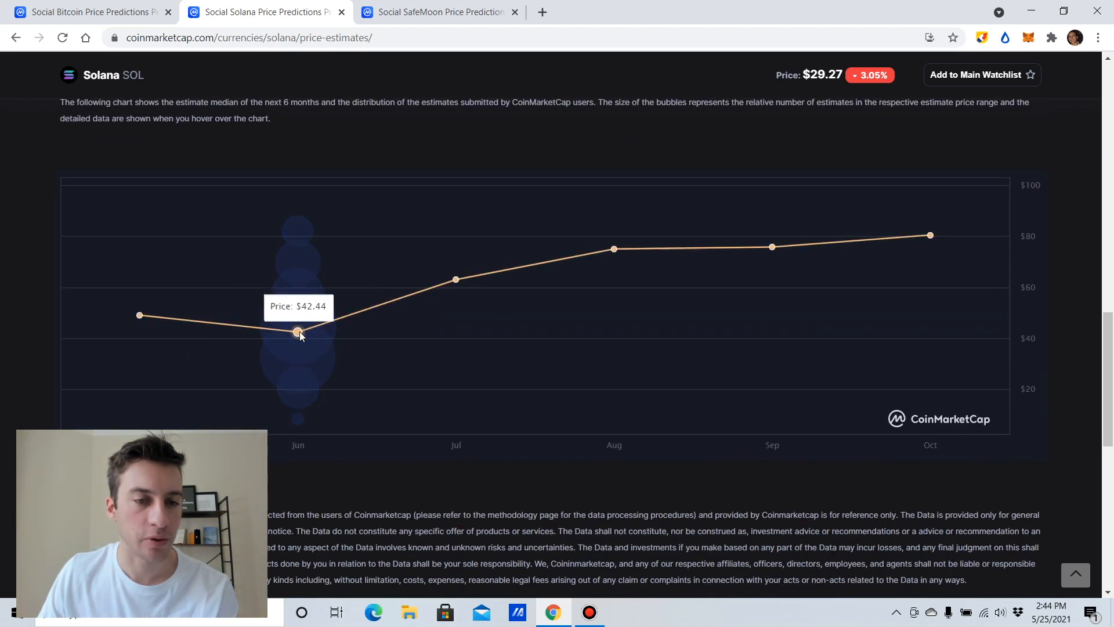
{"action": "mouse_move", "coordinate": [773, 246]}
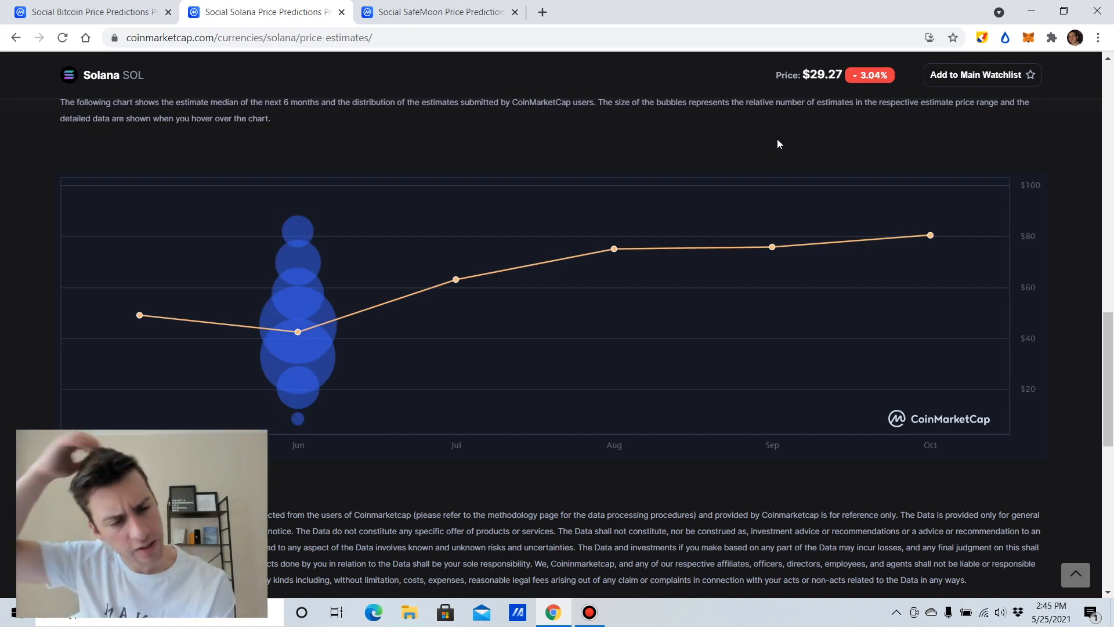
{"action": "mouse_move", "coordinate": [297, 290]}
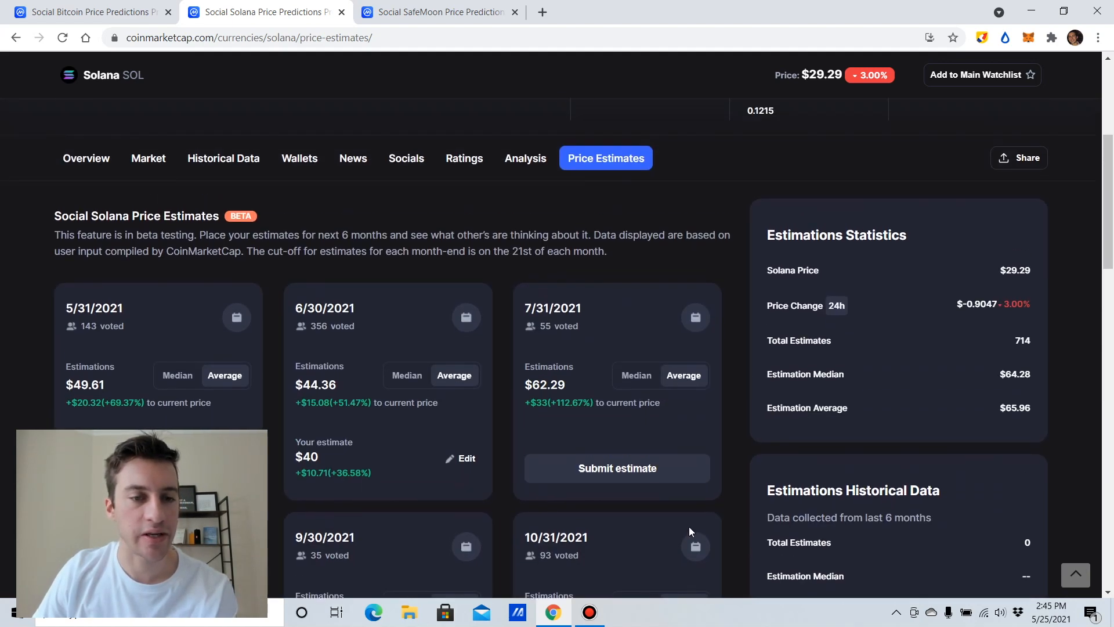
{"action": "scroll", "scroll_direction": "down", "scroll_amount": 3}
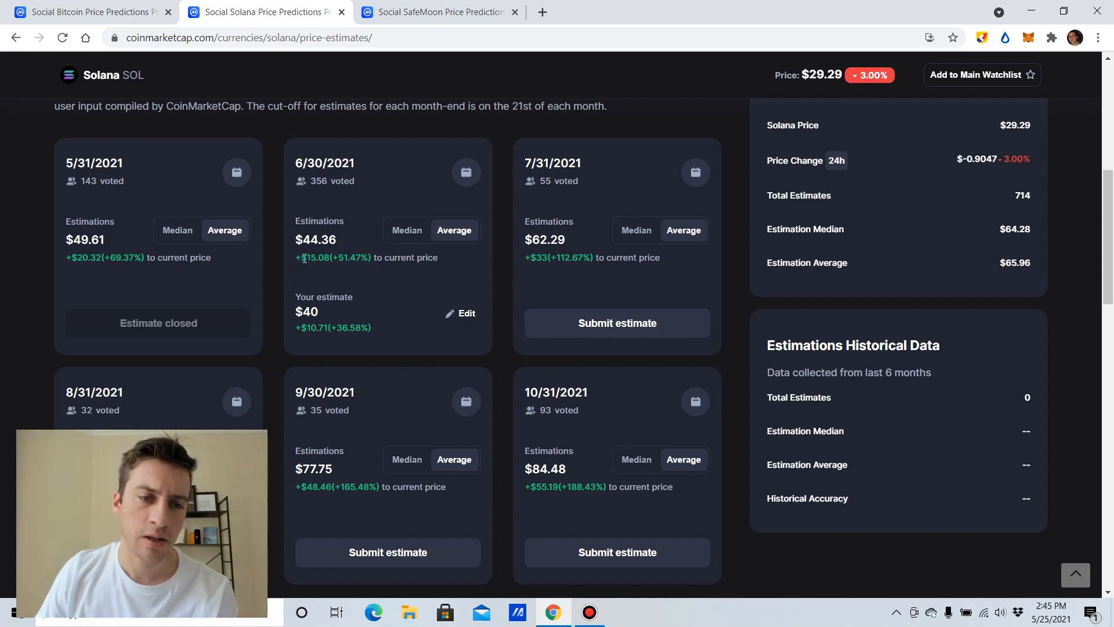
{"action": "mouse_move", "coordinate": [371, 281]}
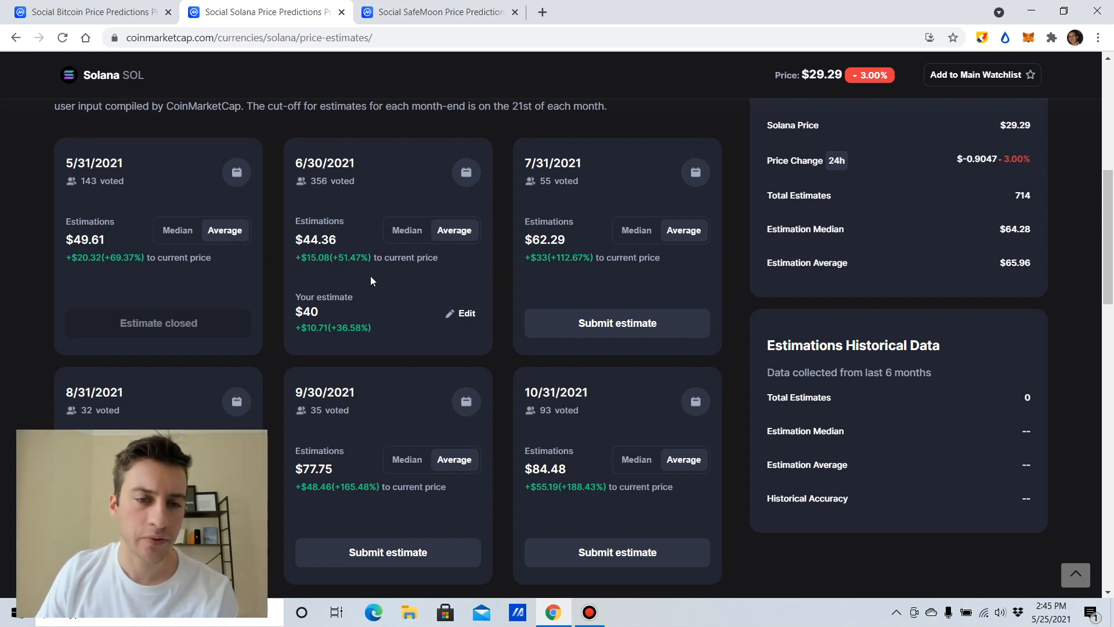
{"action": "mouse_move", "coordinate": [322, 272]}
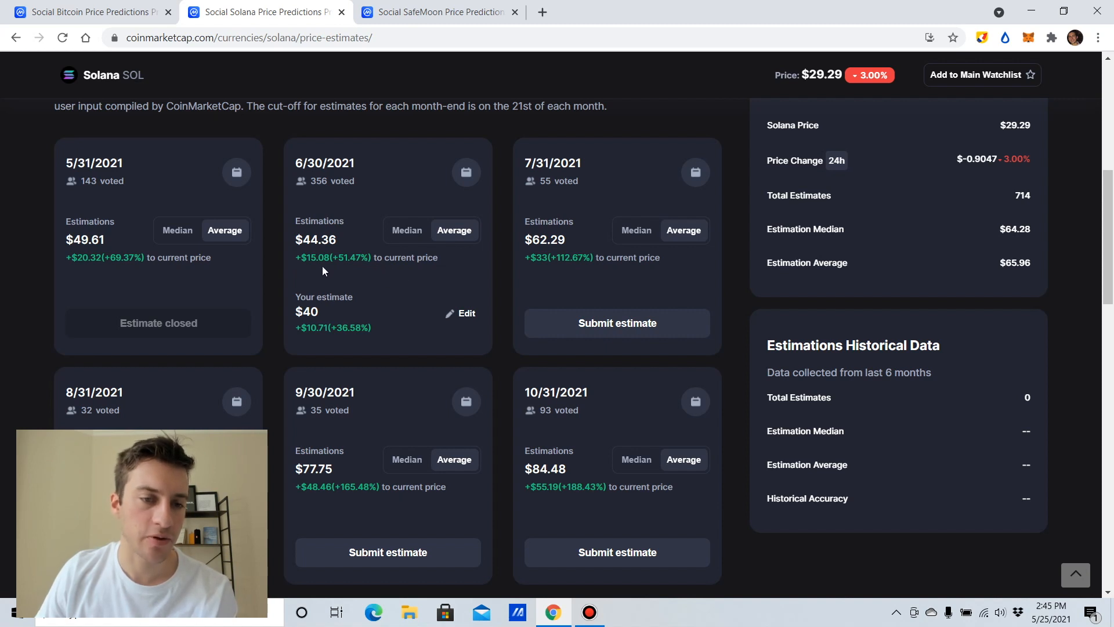
{"action": "mouse_move", "coordinate": [299, 203]}
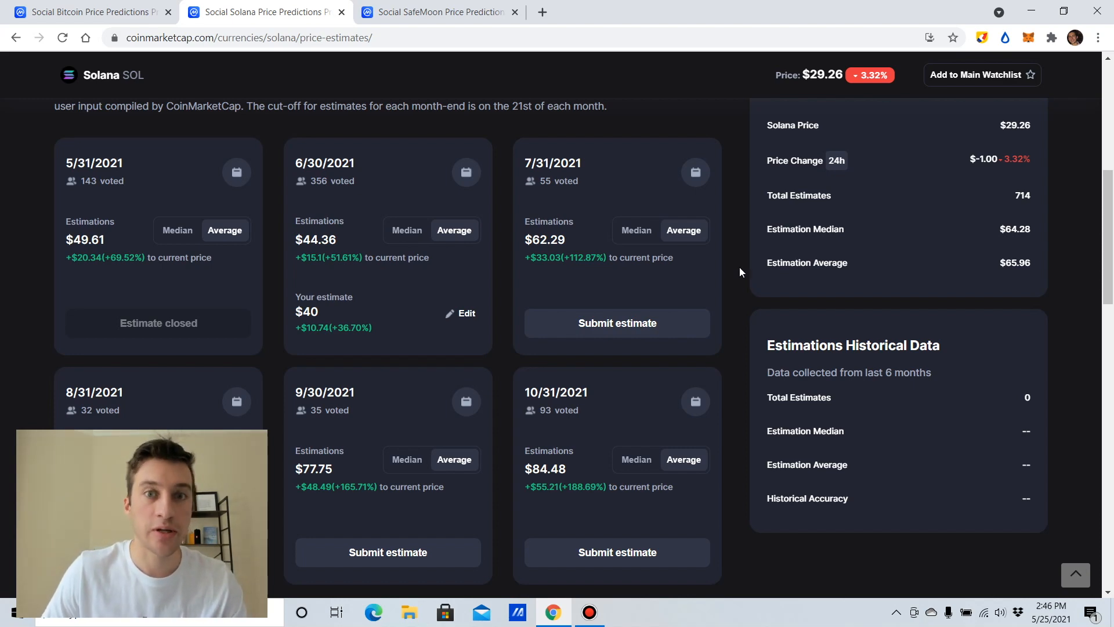
{"action": "scroll", "scroll_direction": "down", "scroll_amount": 3}
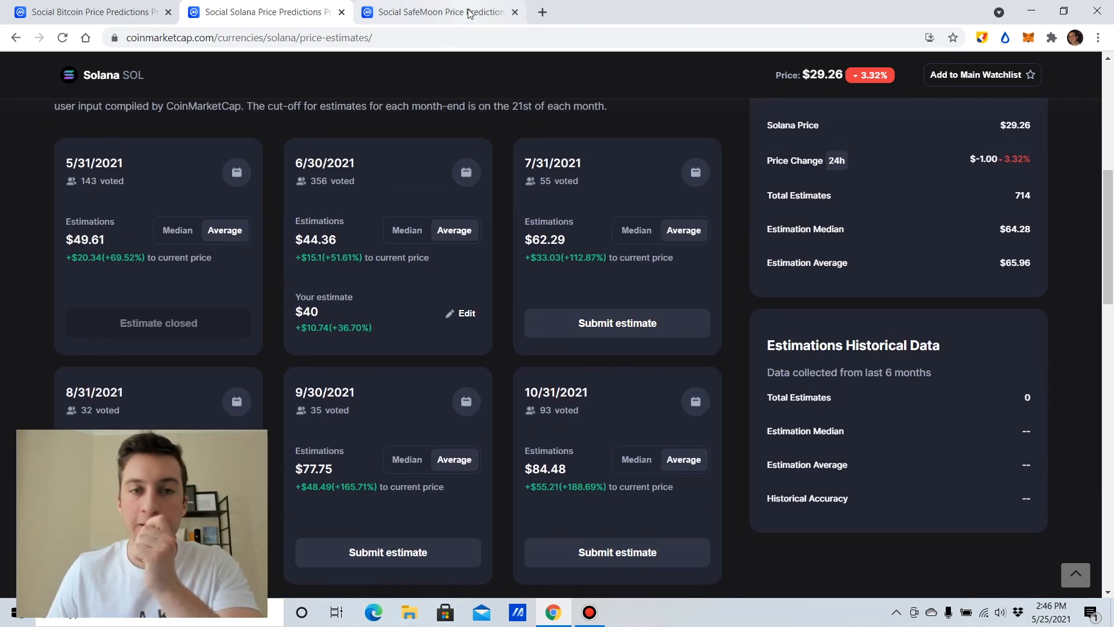
Switch to SafeMoon's Price Estimates and scroll through its monthly cards and October distribution chart.
{"action": "left_click", "coordinate": [443, 11]}
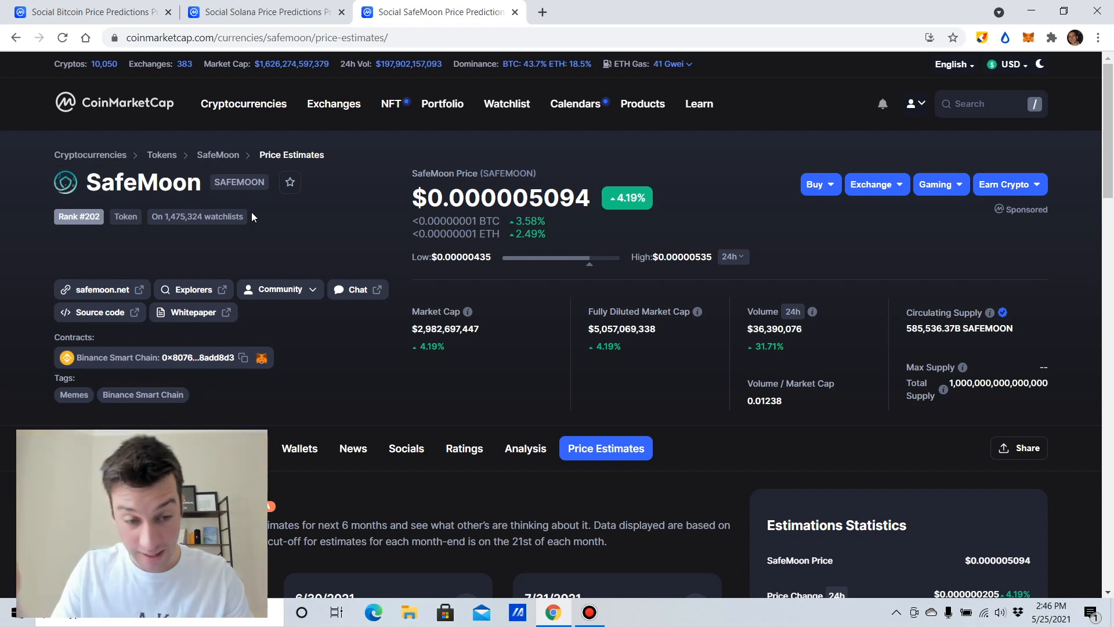
{"action": "scroll", "scroll_direction": "down", "scroll_amount": 3}
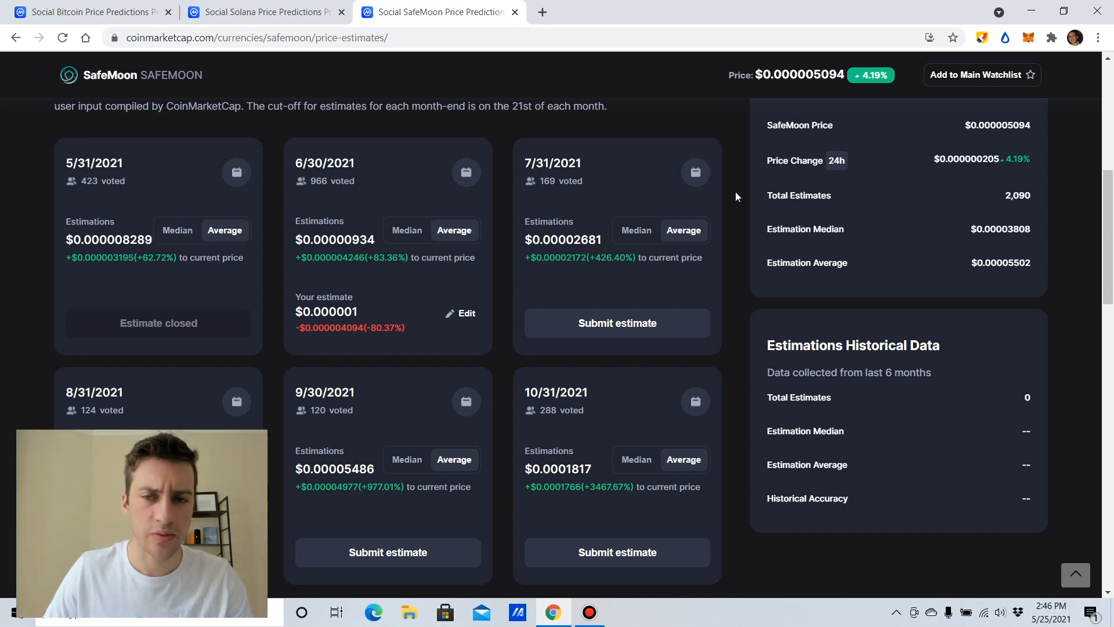
{"action": "scroll", "scroll_direction": "down", "scroll_amount": 3}
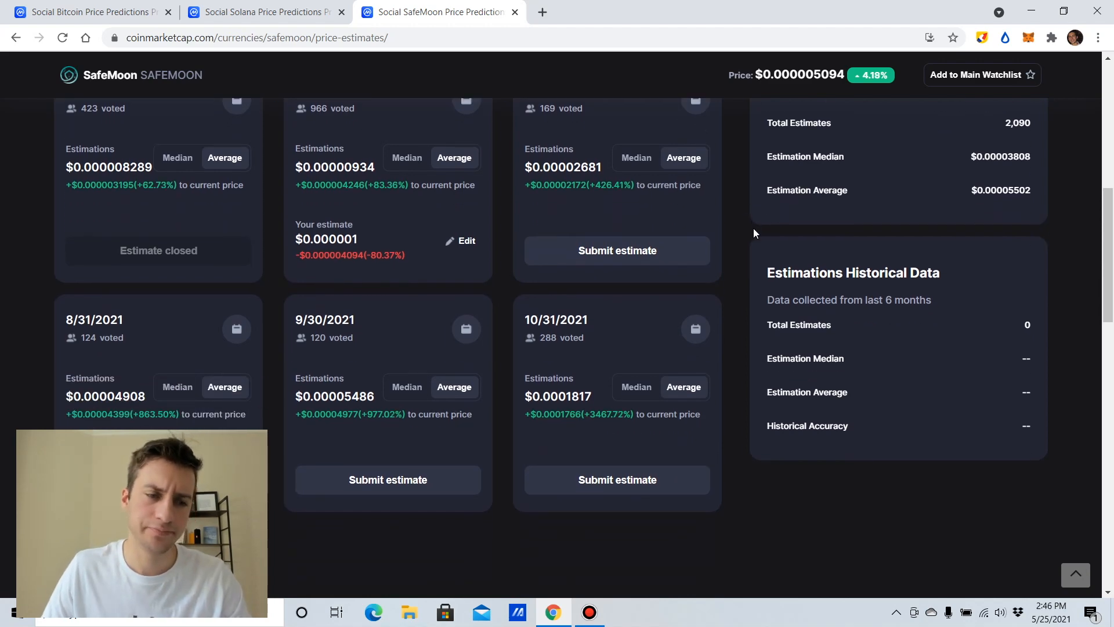
{"action": "scroll", "scroll_direction": "down", "scroll_amount": 3}
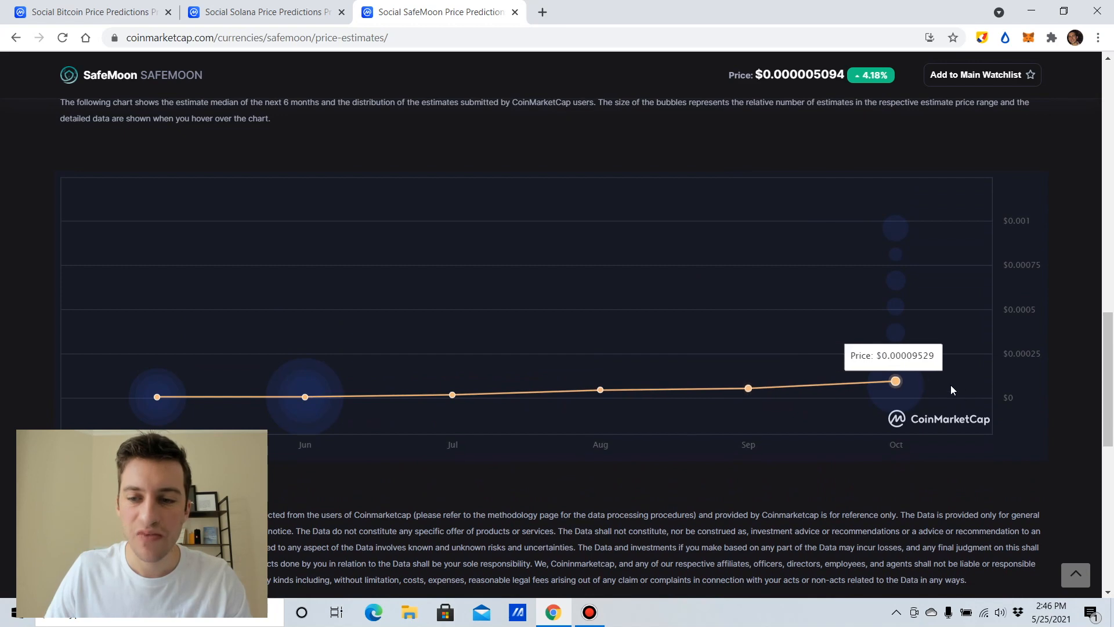
{"action": "mouse_move", "coordinate": [902, 389]}
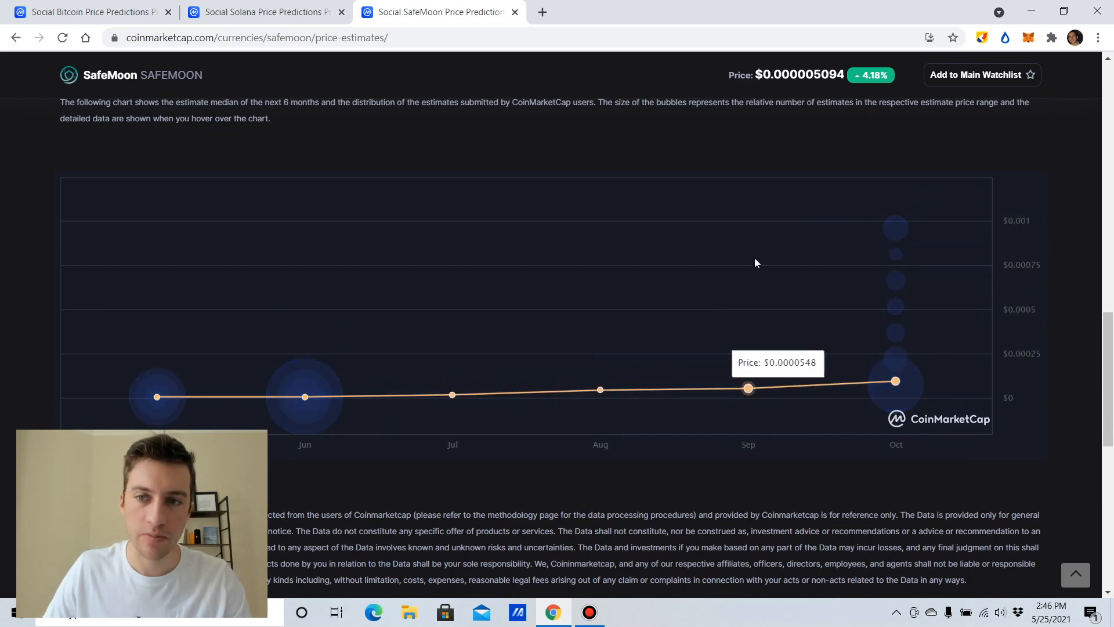
{"action": "scroll", "scroll_direction": "down", "scroll_amount": 3}
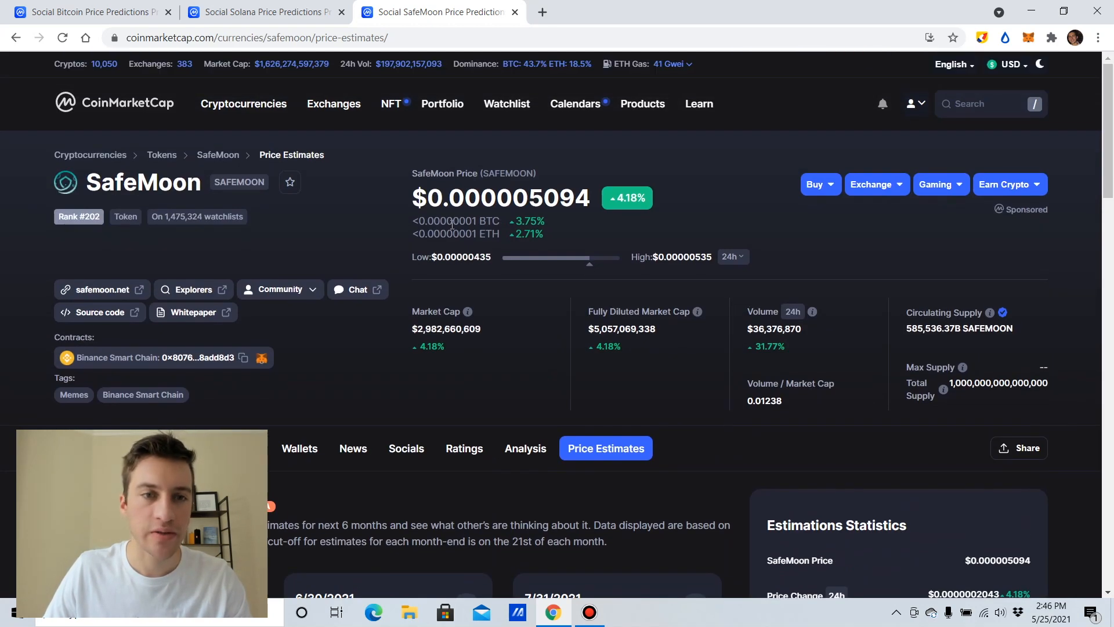
{"action": "mouse_move", "coordinate": [111, 163]}
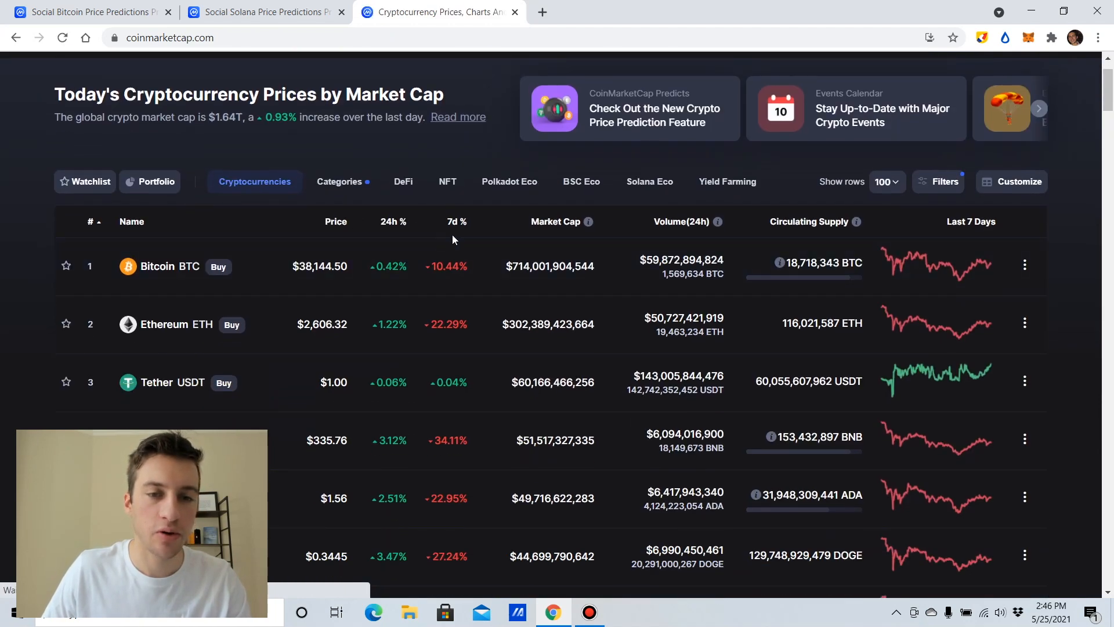
Sort the cryptocurrency list by 24h % change, biggest gainers first, and open Holo from the top row.
{"action": "left_click", "coordinate": [392, 221]}
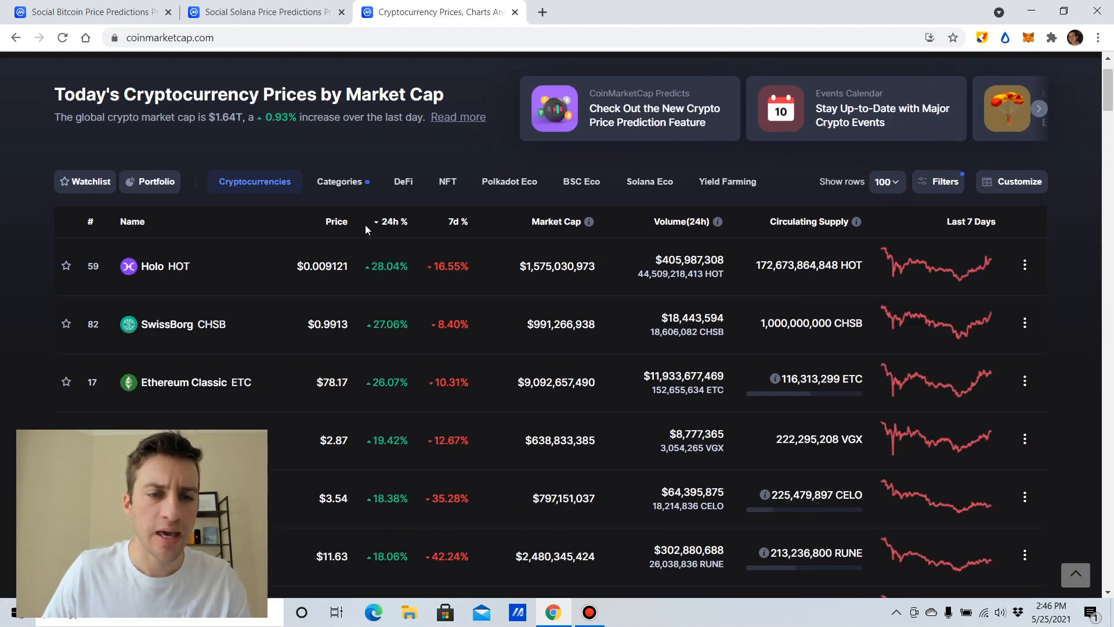
{"action": "left_click", "coordinate": [393, 220]}
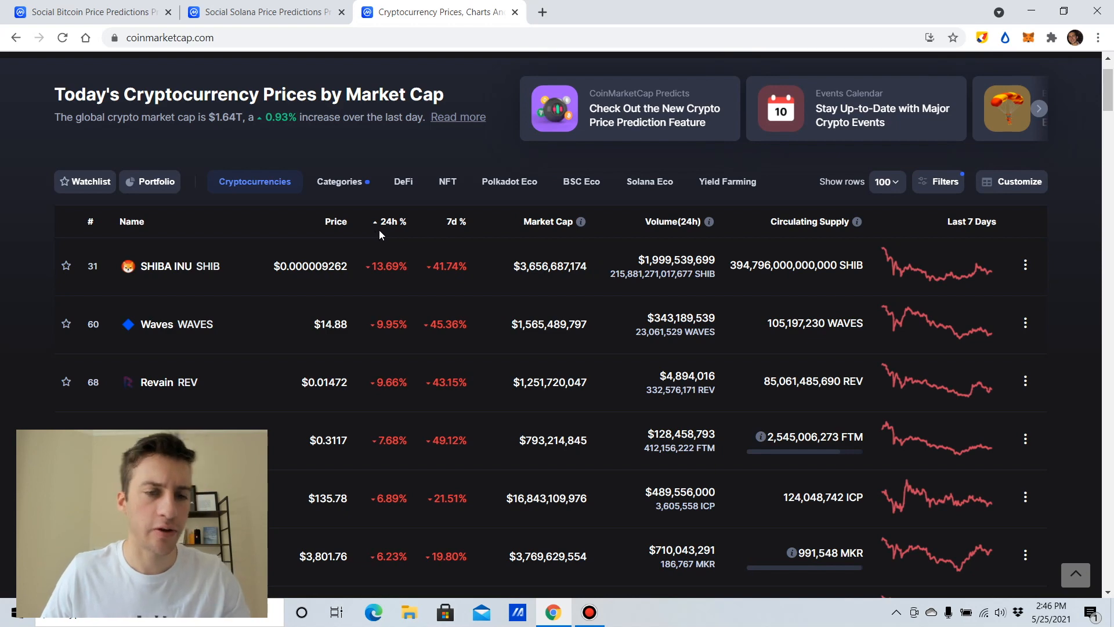
{"action": "left_click", "coordinate": [392, 221]}
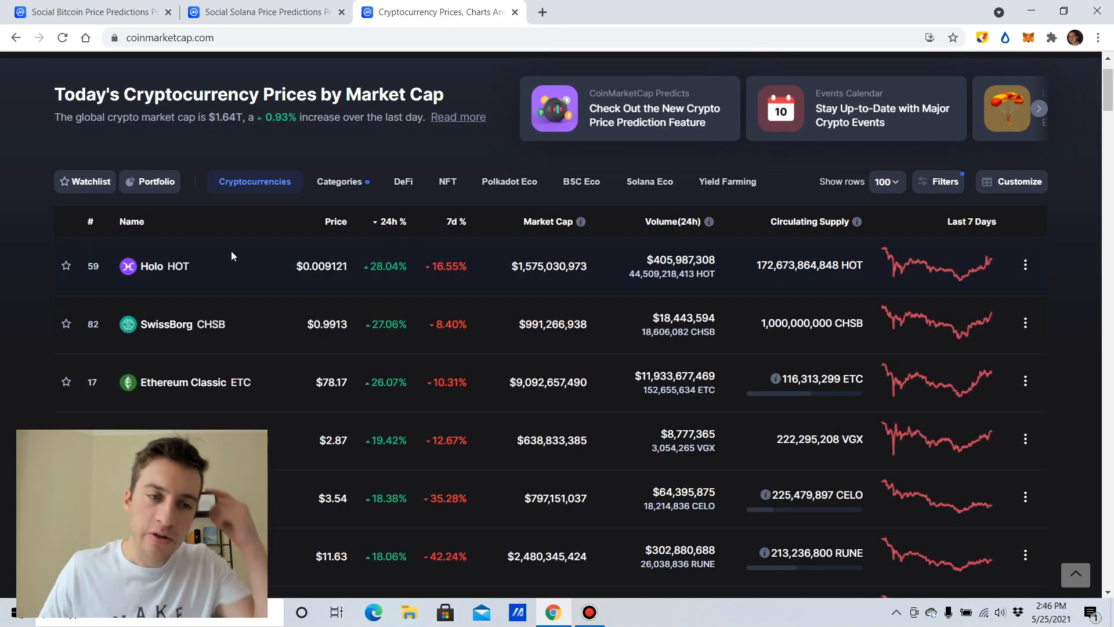
{"action": "left_click", "coordinate": [152, 267]}
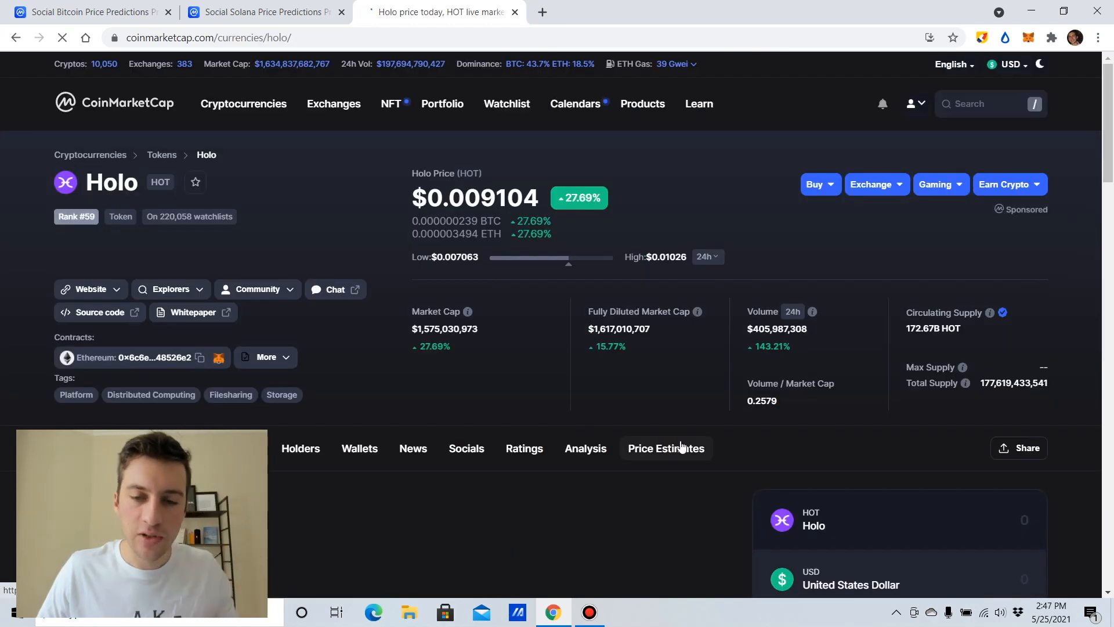
Submit a $0.01 Holo price estimate on the 6/30/2021 card of its Price Estimates page.
{"action": "left_click", "coordinate": [667, 448]}
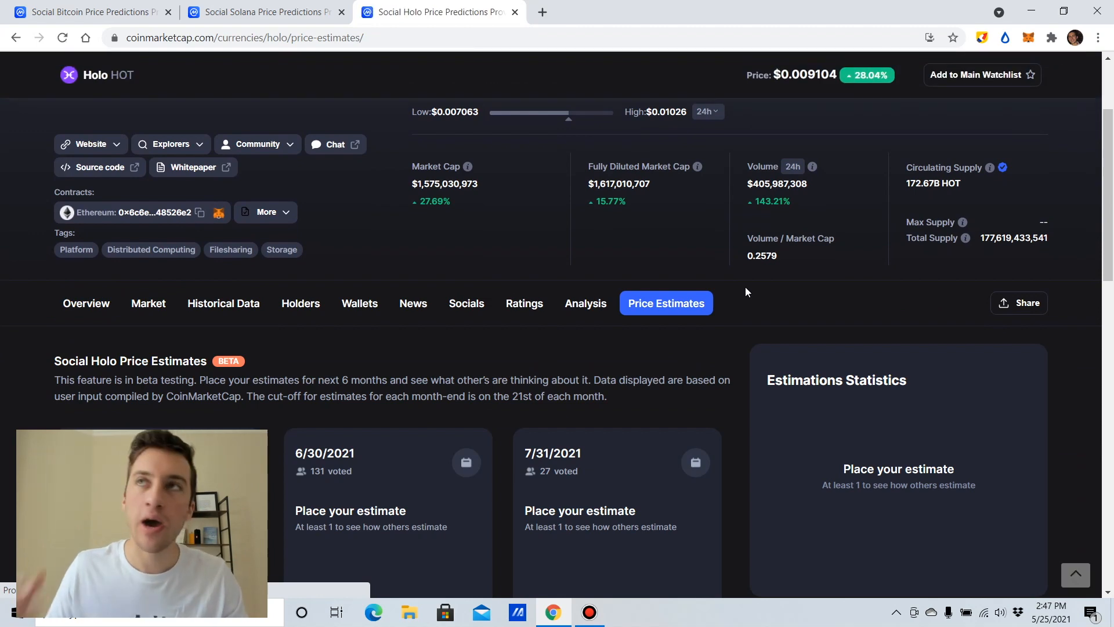
{"action": "scroll", "scroll_direction": "down", "scroll_amount": 3}
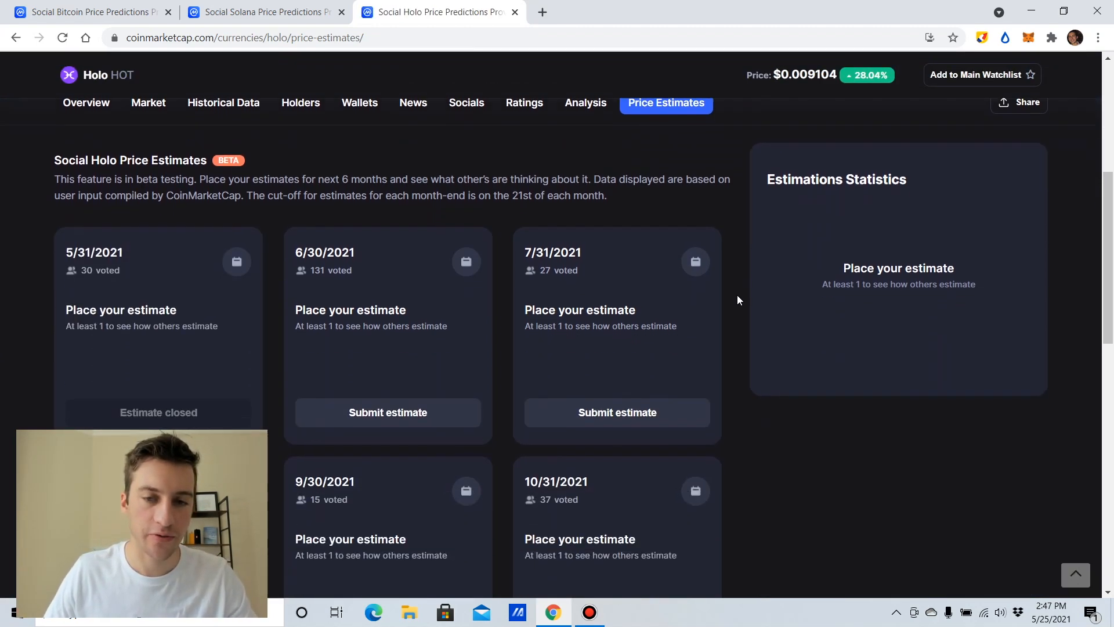
{"action": "left_click", "coordinate": [387, 413]}
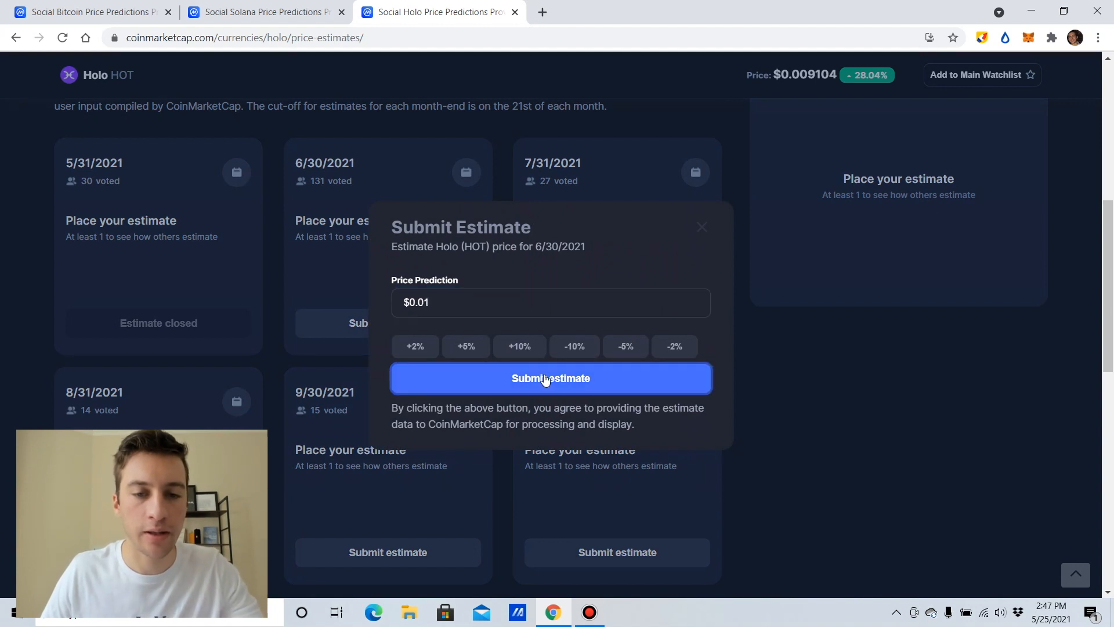
{"action": "left_click", "coordinate": [550, 378]}
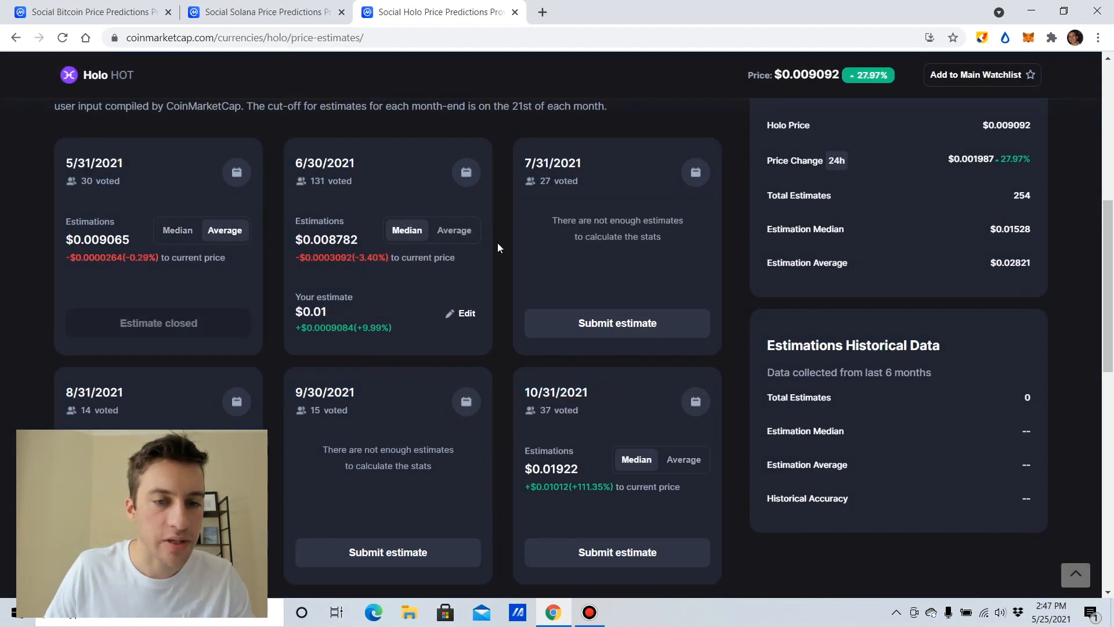
Compare median and average community estimates on the 6/30/2021 and 5/31/2021 Holo cards.
{"action": "left_click", "coordinate": [454, 230]}
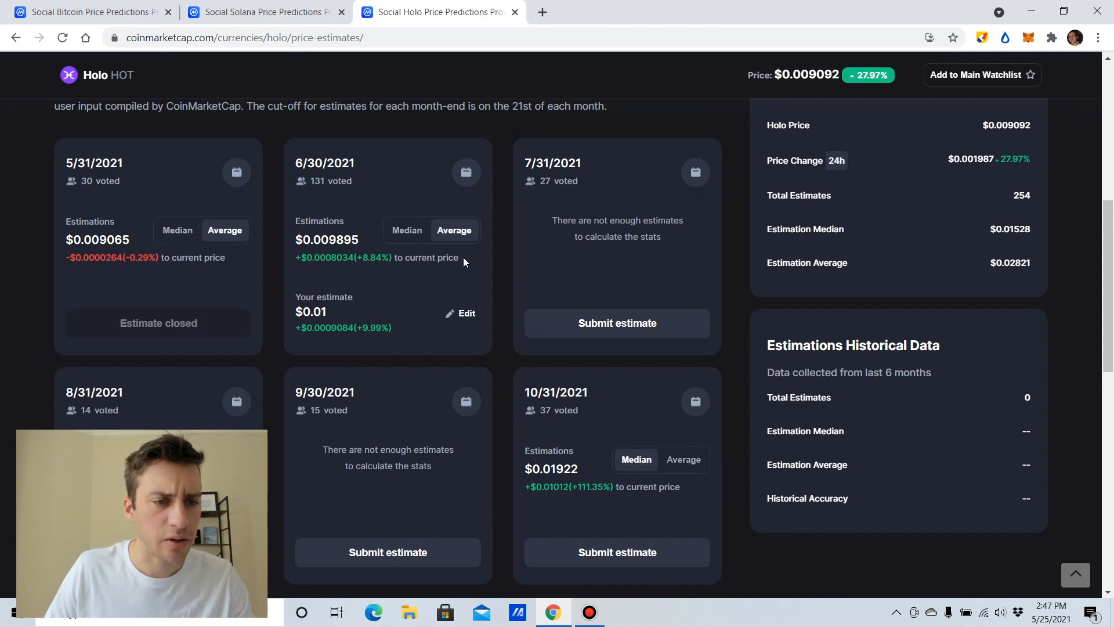
{"action": "mouse_move", "coordinate": [510, 267]}
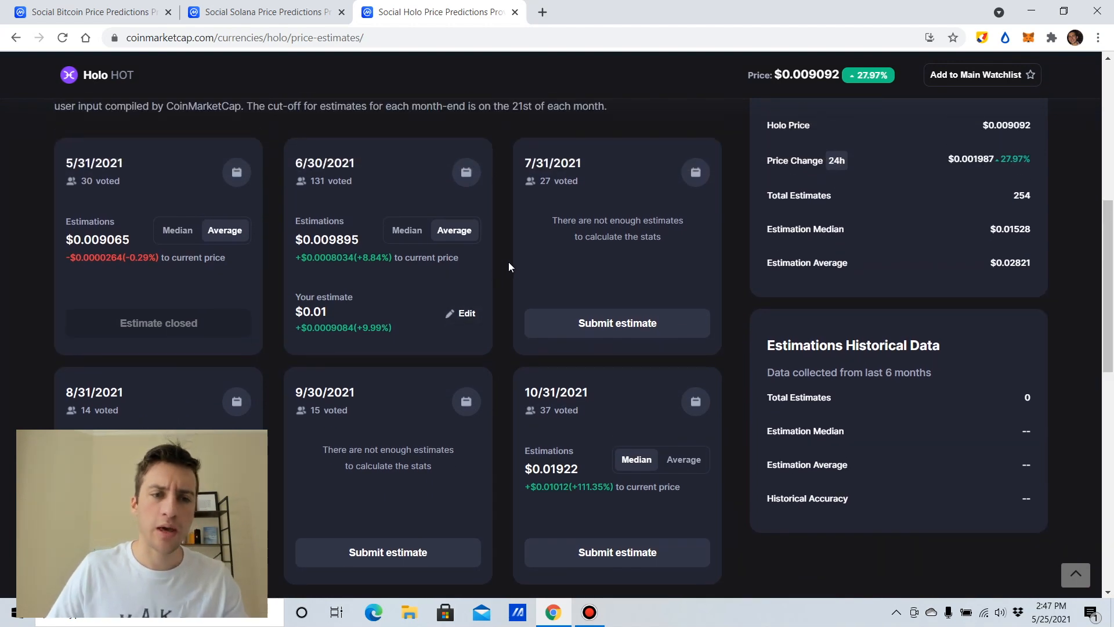
{"action": "mouse_move", "coordinate": [627, 284]}
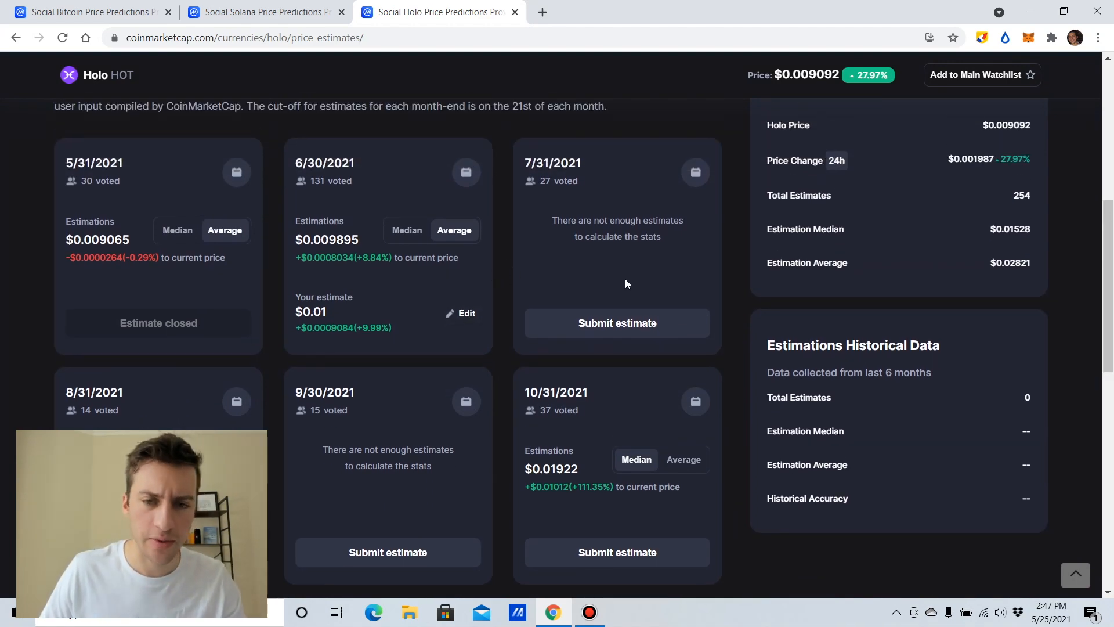
{"action": "scroll", "scroll_direction": "down", "scroll_amount": 3}
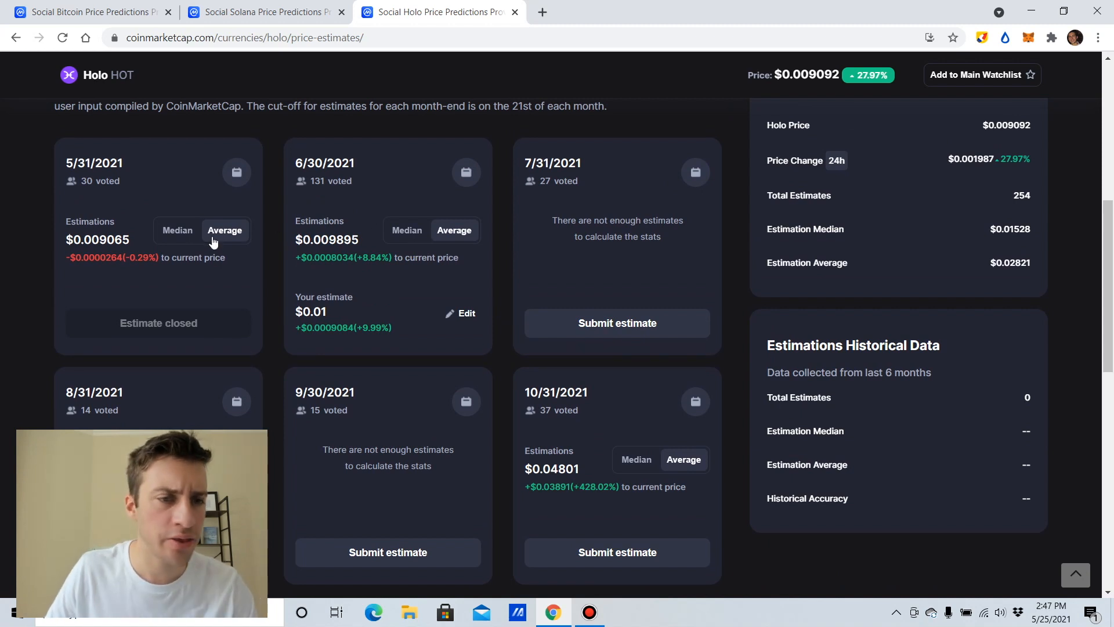
{"action": "left_click", "coordinate": [178, 230]}
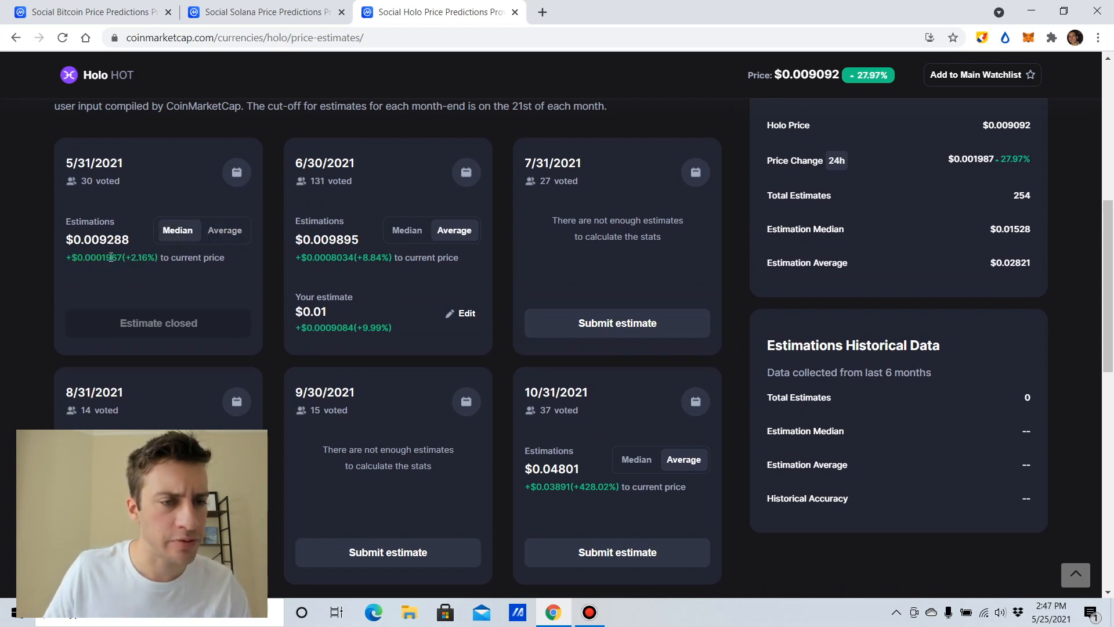
{"action": "left_click", "coordinate": [225, 230]}
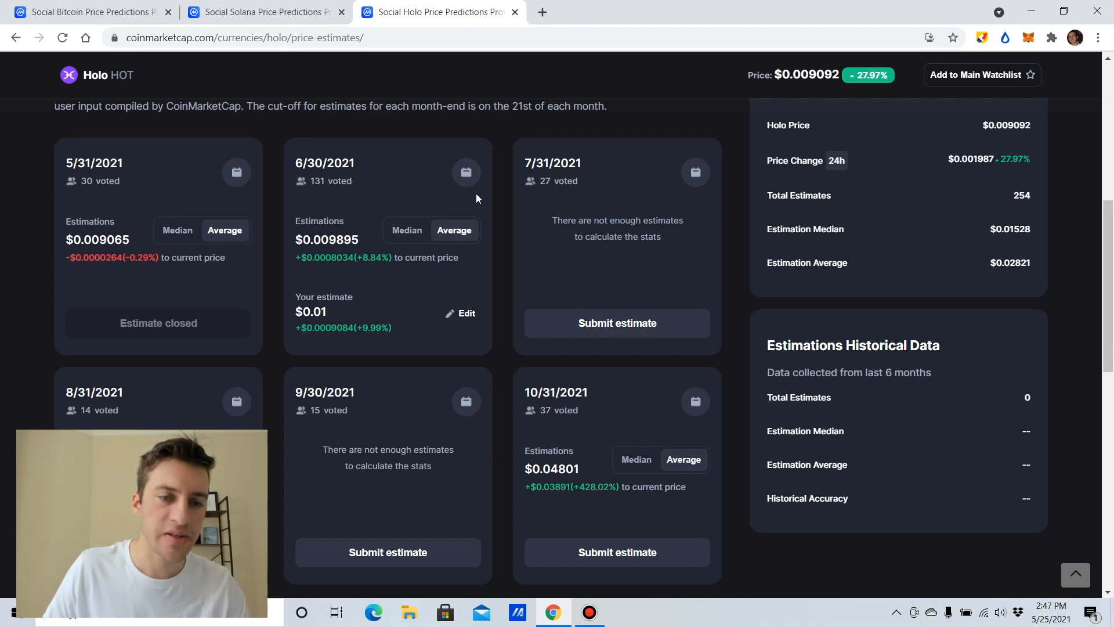
{"action": "scroll", "scroll_direction": "down", "scroll_amount": 3}
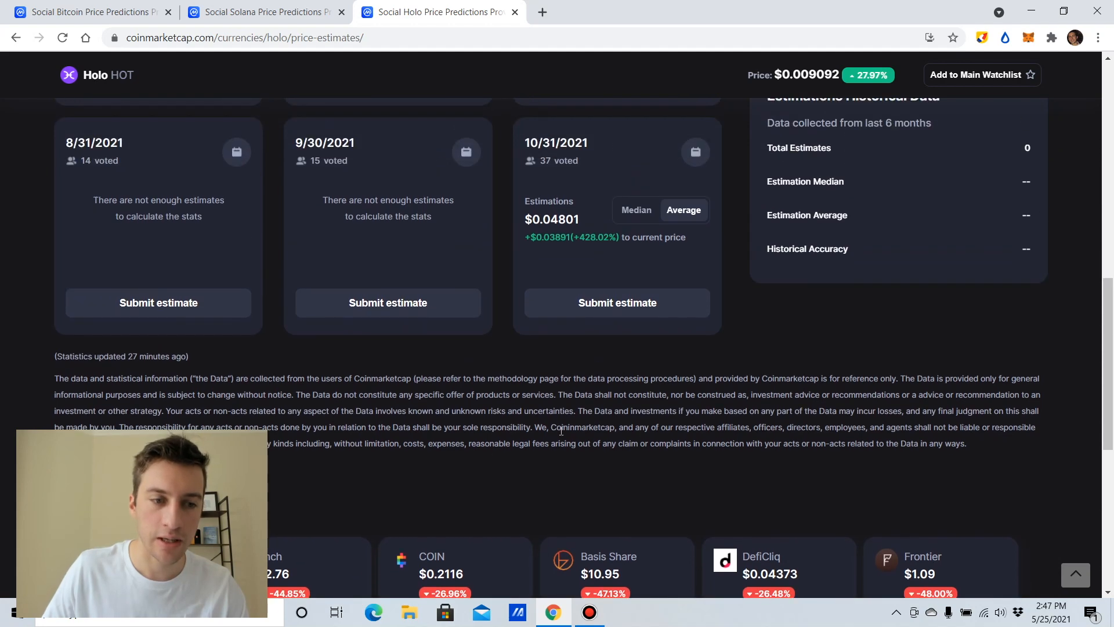
{"action": "scroll", "scroll_direction": "down", "scroll_amount": 3}
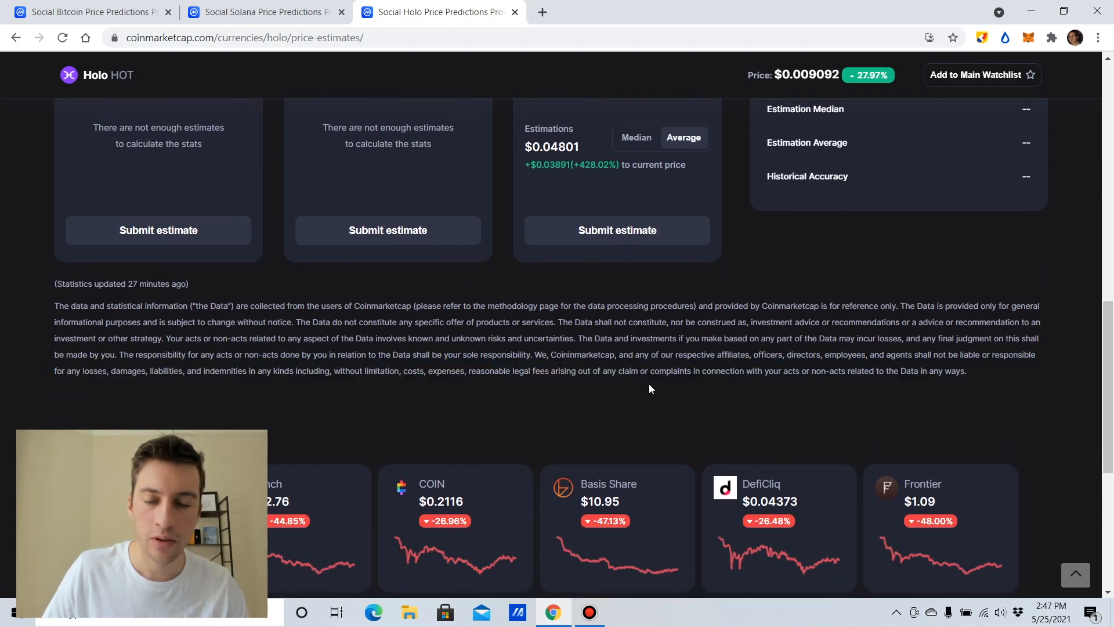
{"action": "scroll", "scroll_direction": "up", "scroll_amount": 3}
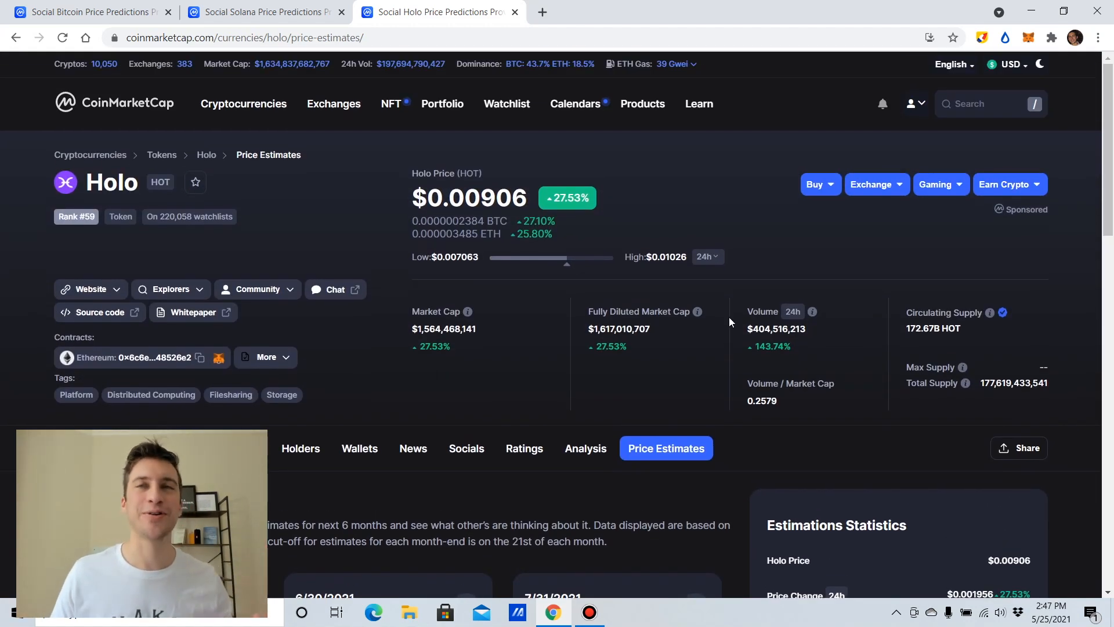
Scroll through Holo's overview page around its all-time price chart.
{"action": "scroll", "scroll_direction": "down", "scroll_amount": 3}
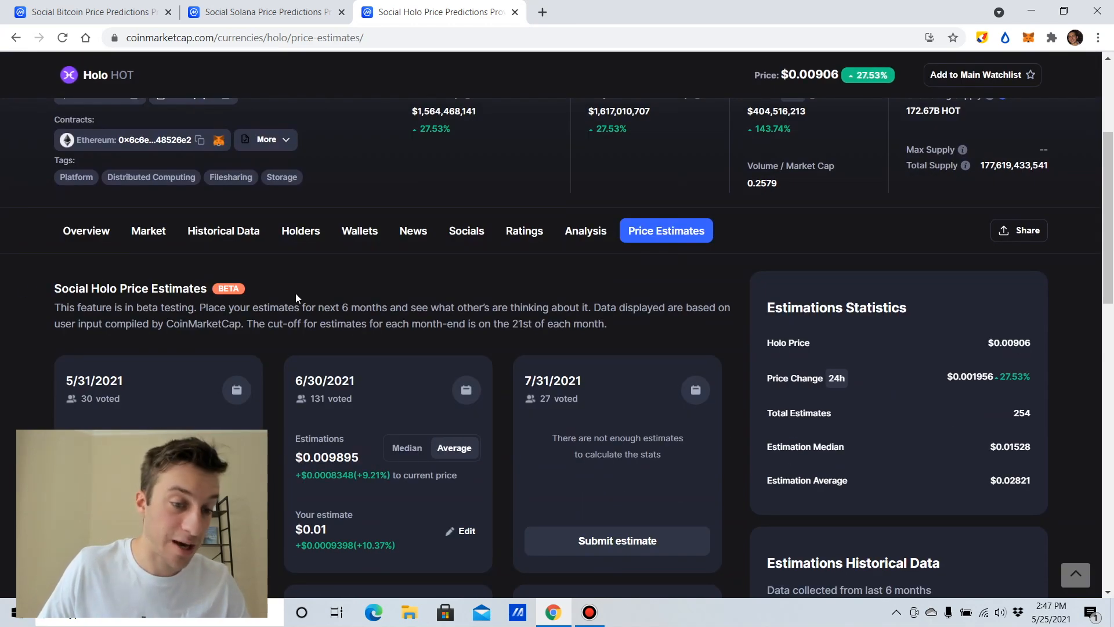
{"action": "scroll", "scroll_direction": "down", "scroll_amount": 3}
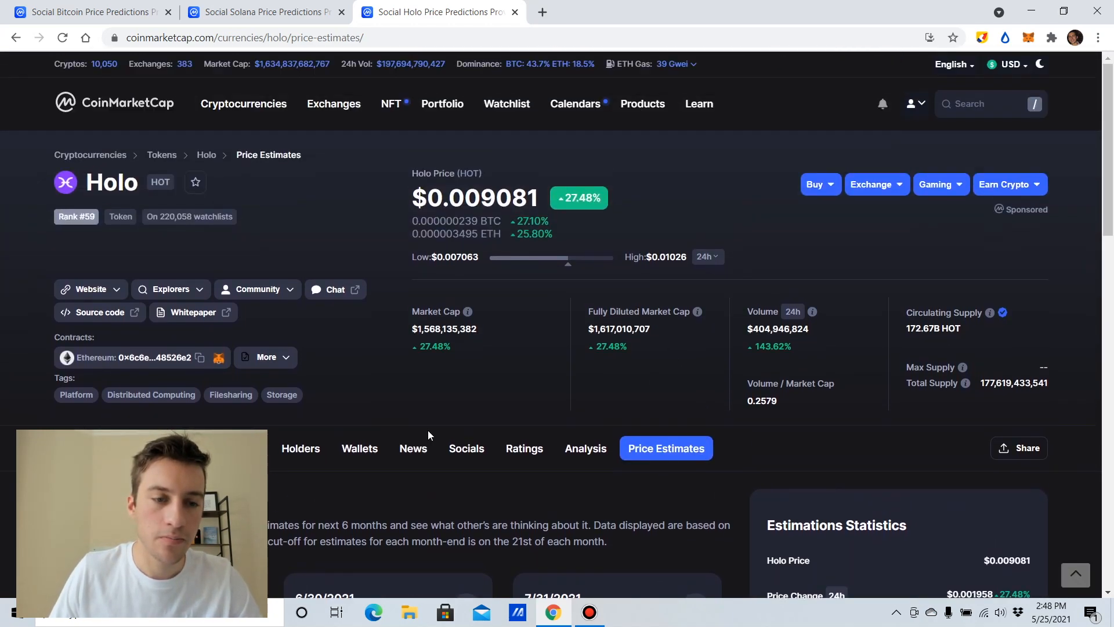
{"action": "scroll", "scroll_direction": "down", "scroll_amount": 3}
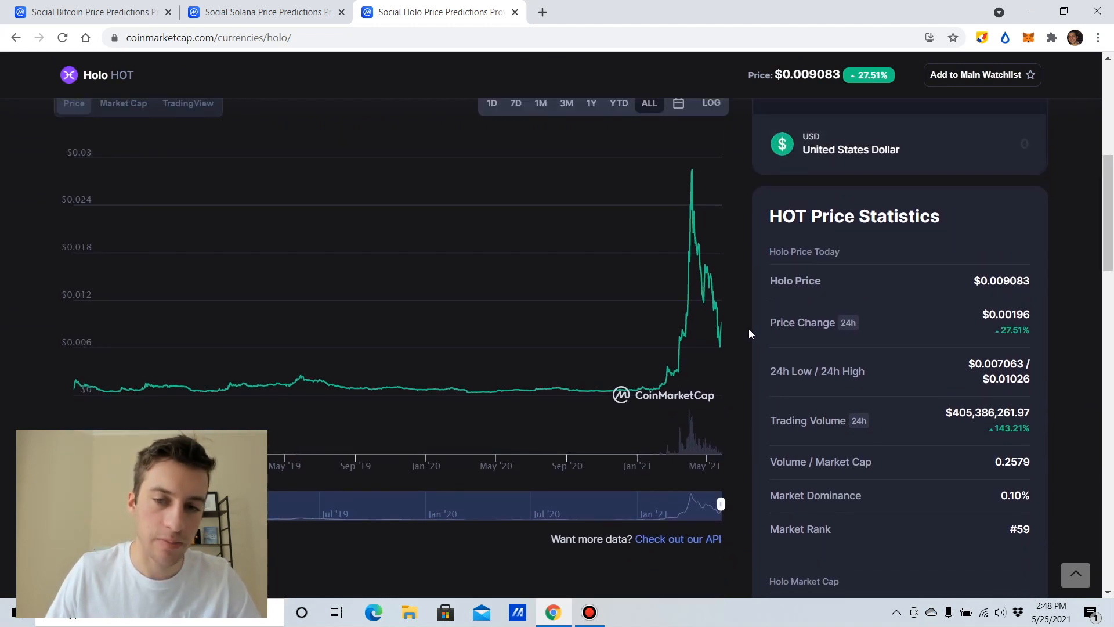
Set Holo's price chart to 7D then 1M, briefly checking the Solana tab in between.
{"action": "left_click", "coordinate": [515, 175]}
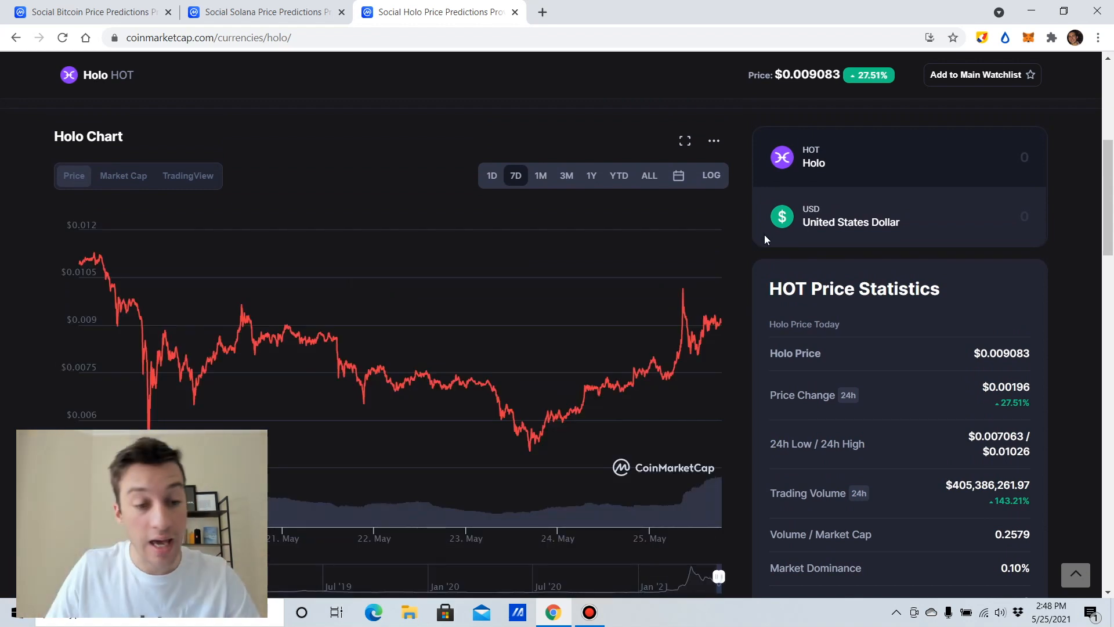
{"action": "left_click", "coordinate": [541, 175]}
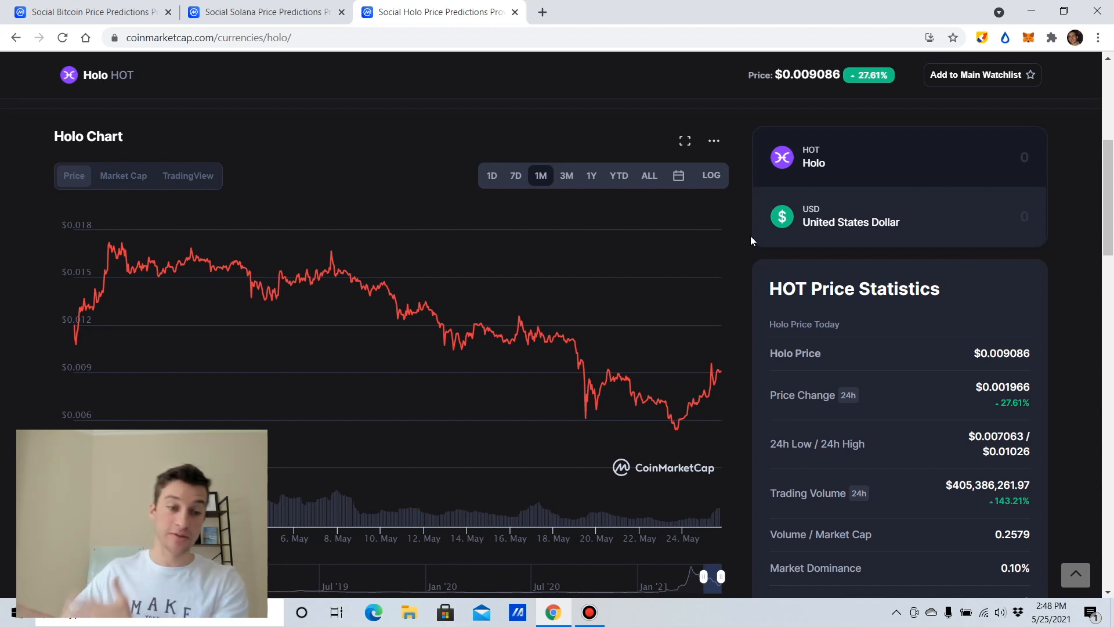
{"action": "mouse_move", "coordinate": [859, 254]}
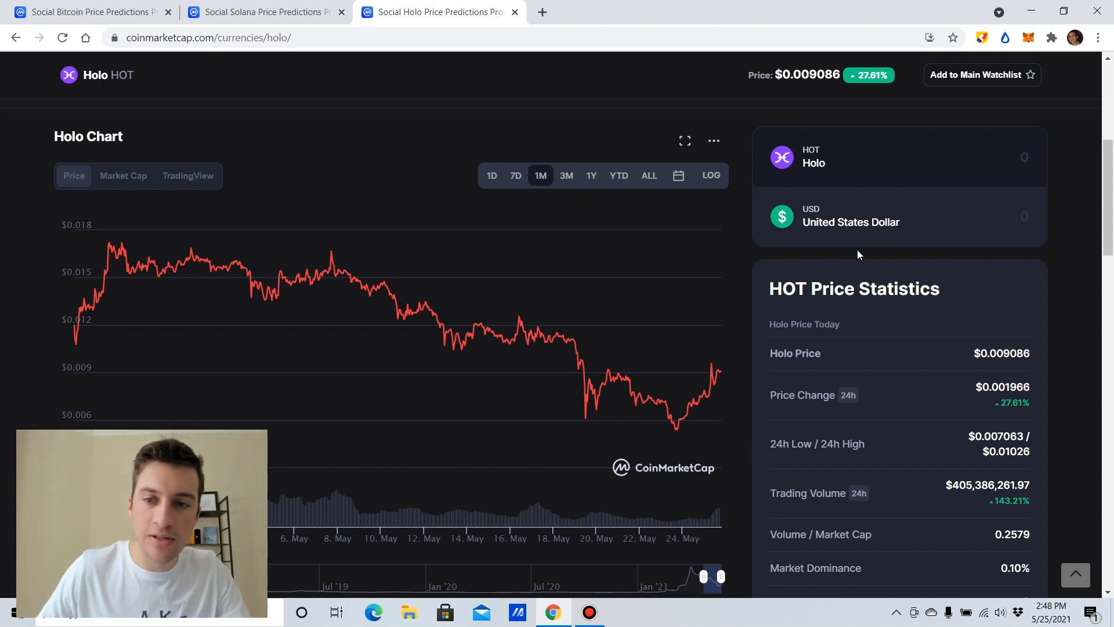
{"action": "left_click", "coordinate": [269, 11]}
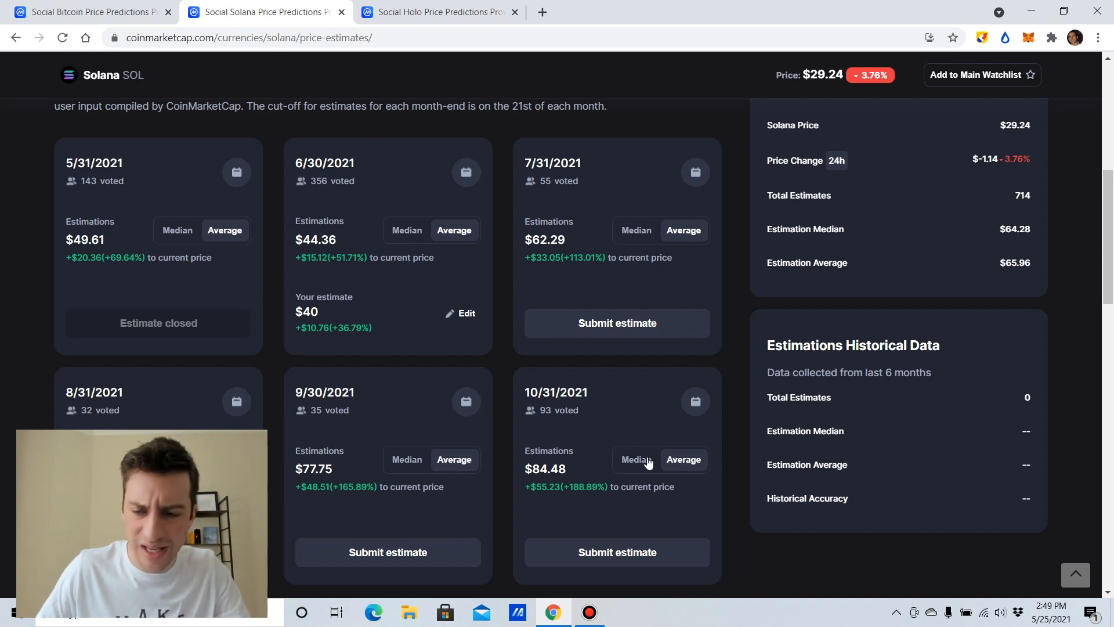
{"action": "left_click", "coordinate": [443, 12]}
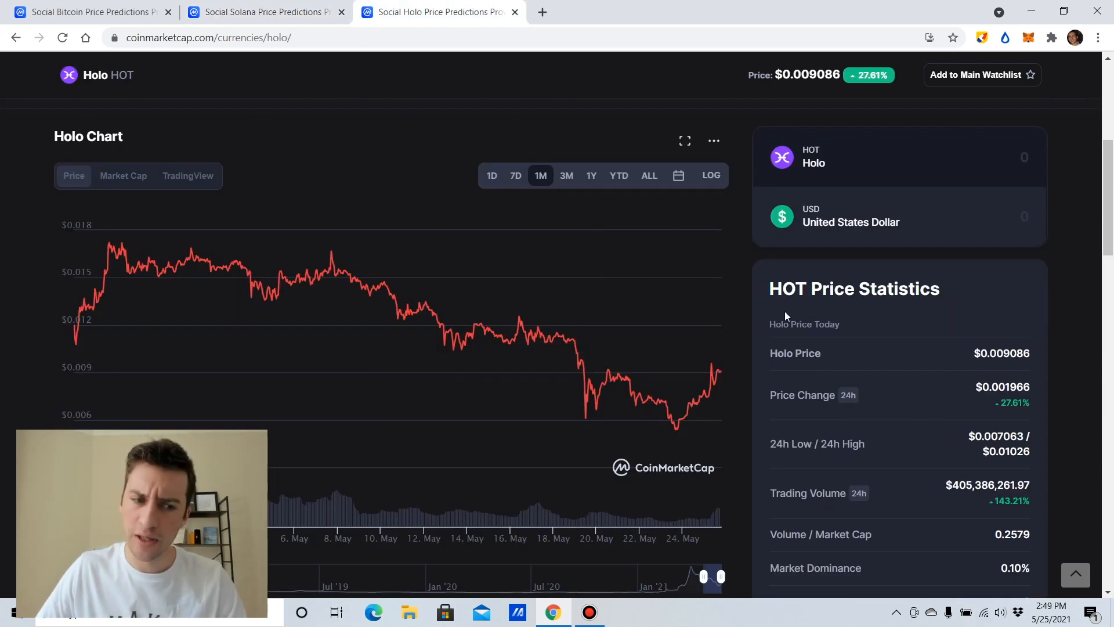
{"action": "mouse_move", "coordinate": [751, 295]}
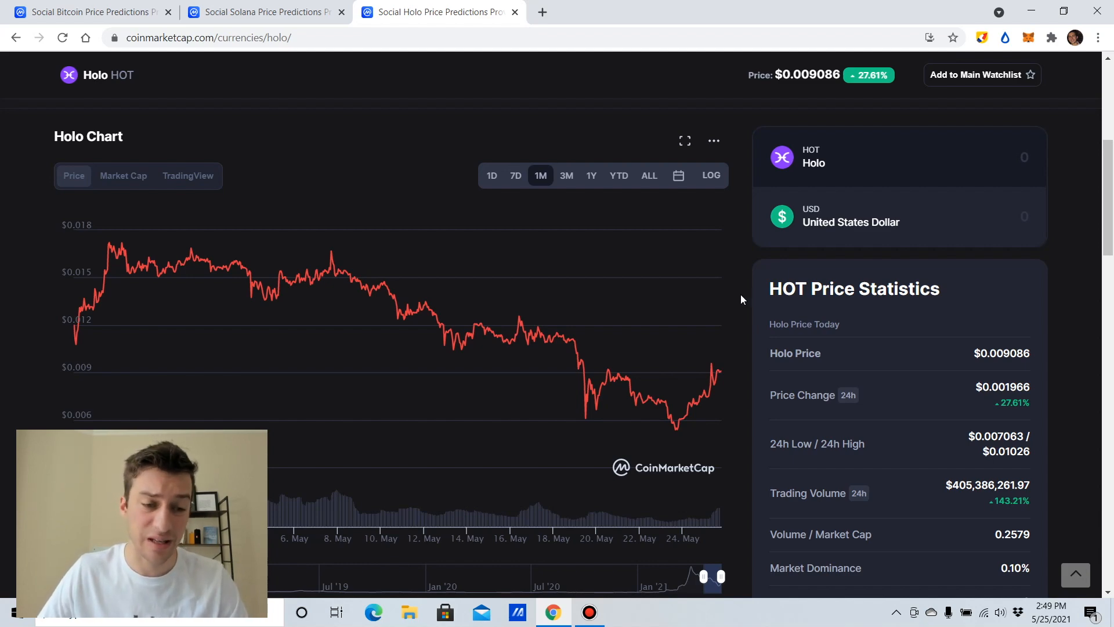
{"action": "scroll", "scroll_direction": "down", "scroll_amount": 3}
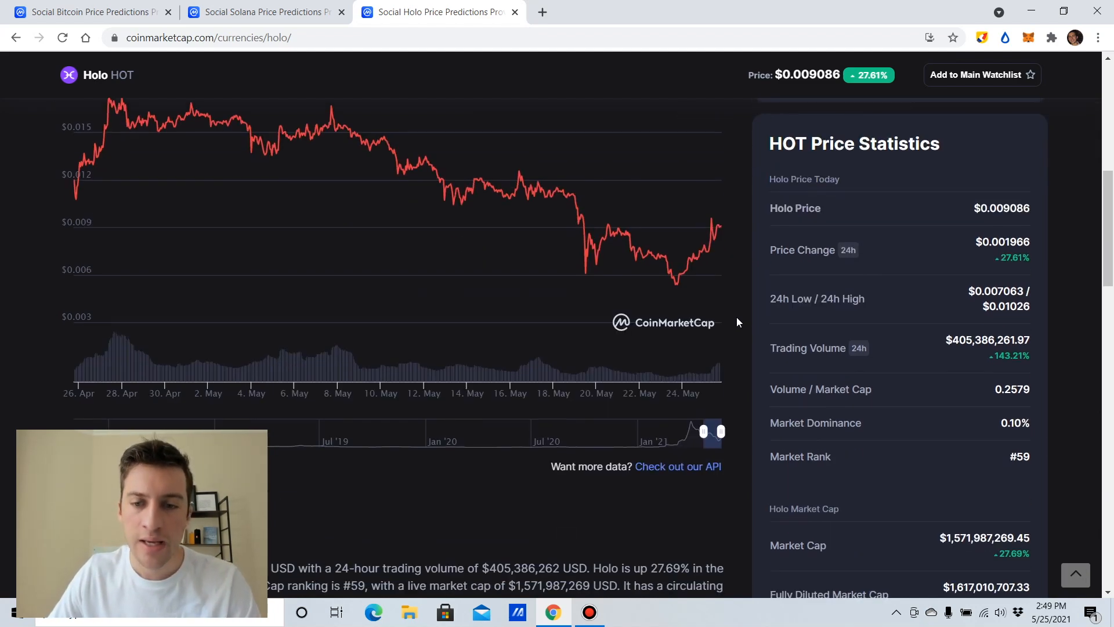
{"action": "scroll", "scroll_direction": "up", "scroll_amount": 3}
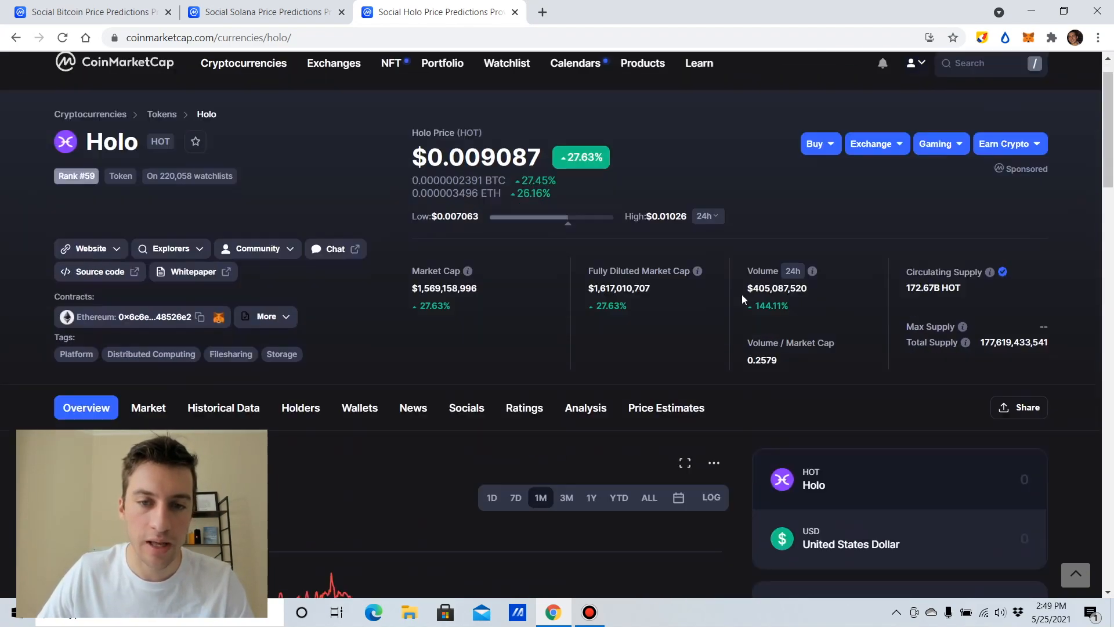
Cast a Good vote on the How do you feel about Holo poll.
{"action": "scroll", "scroll_direction": "down", "scroll_amount": 3}
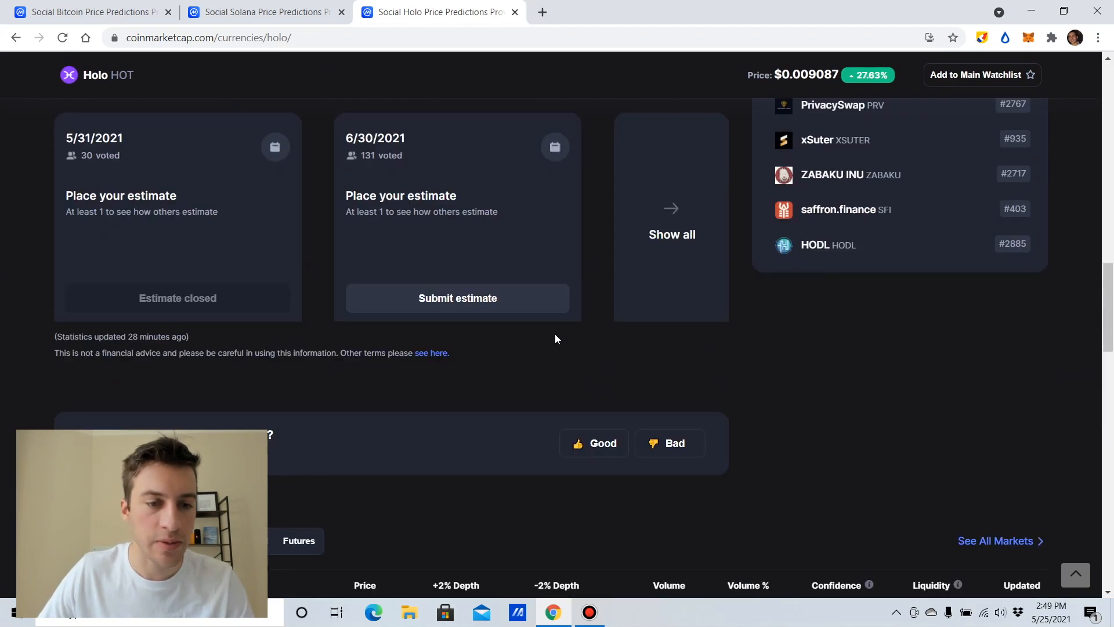
{"action": "left_click", "coordinate": [595, 444]}
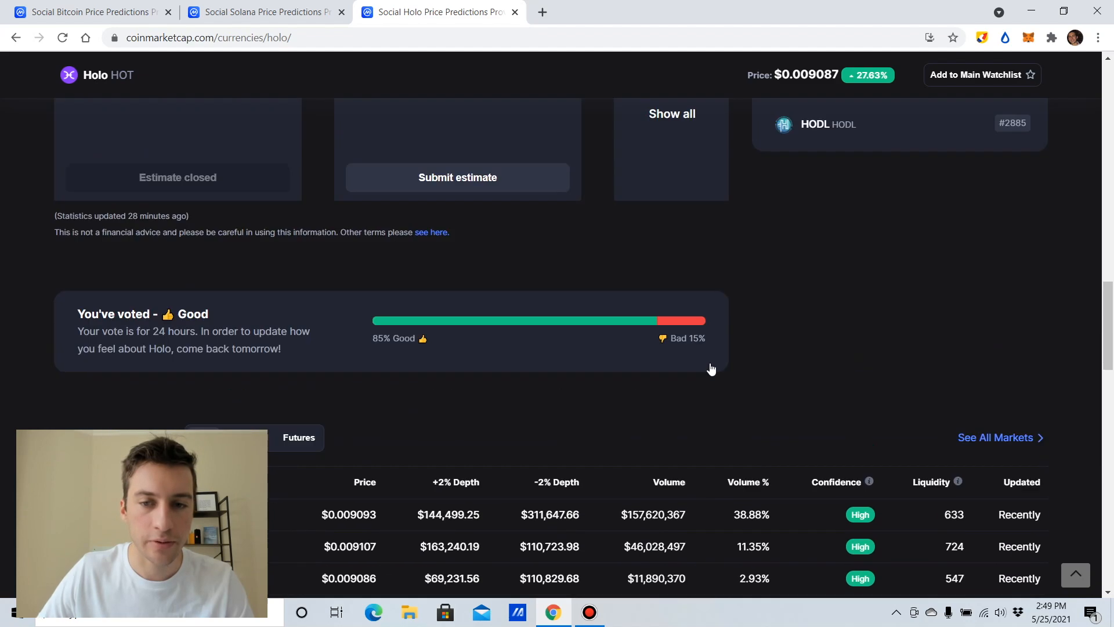
{"action": "scroll", "scroll_direction": "up", "scroll_amount": 3}
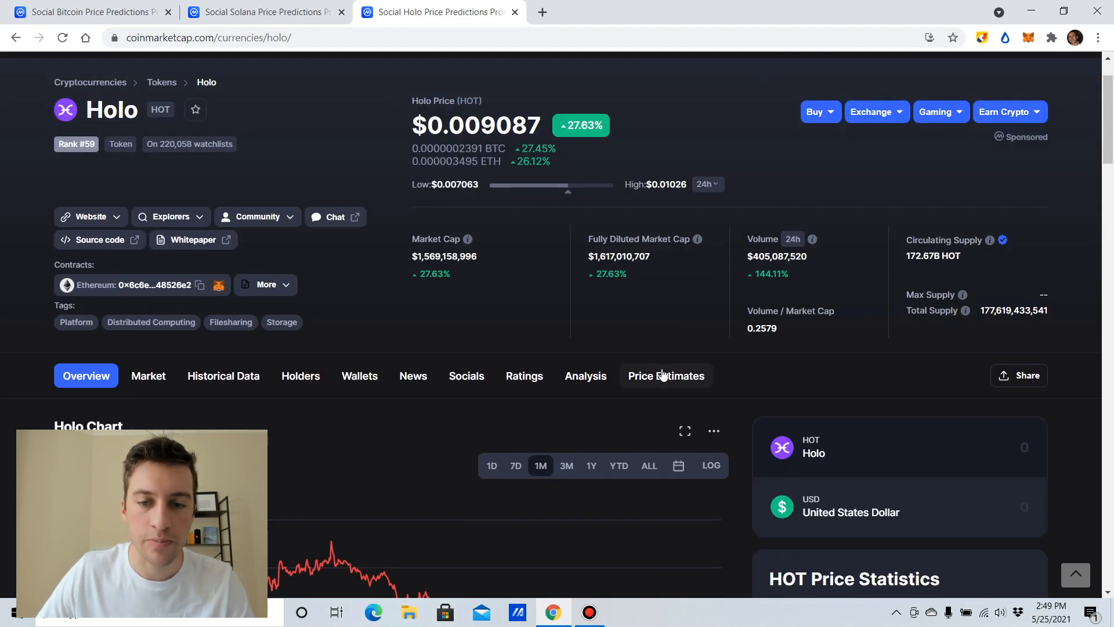
Return to Holo's Price Estimates and show the median estimate for 6/30/2021.
{"action": "left_click", "coordinate": [666, 376]}
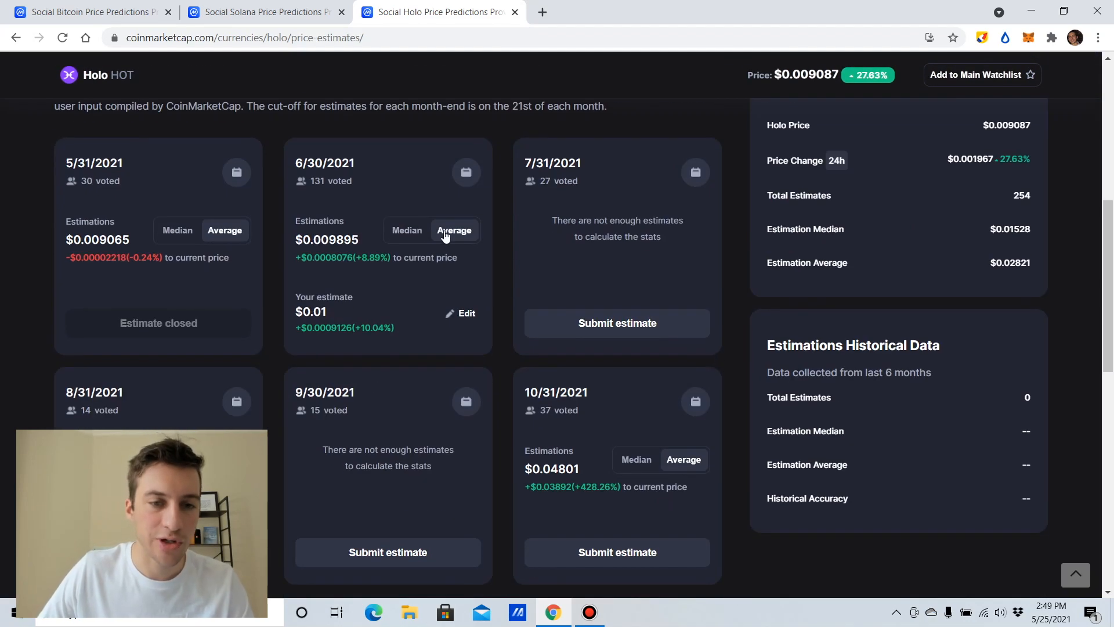
{"action": "left_click", "coordinate": [406, 230]}
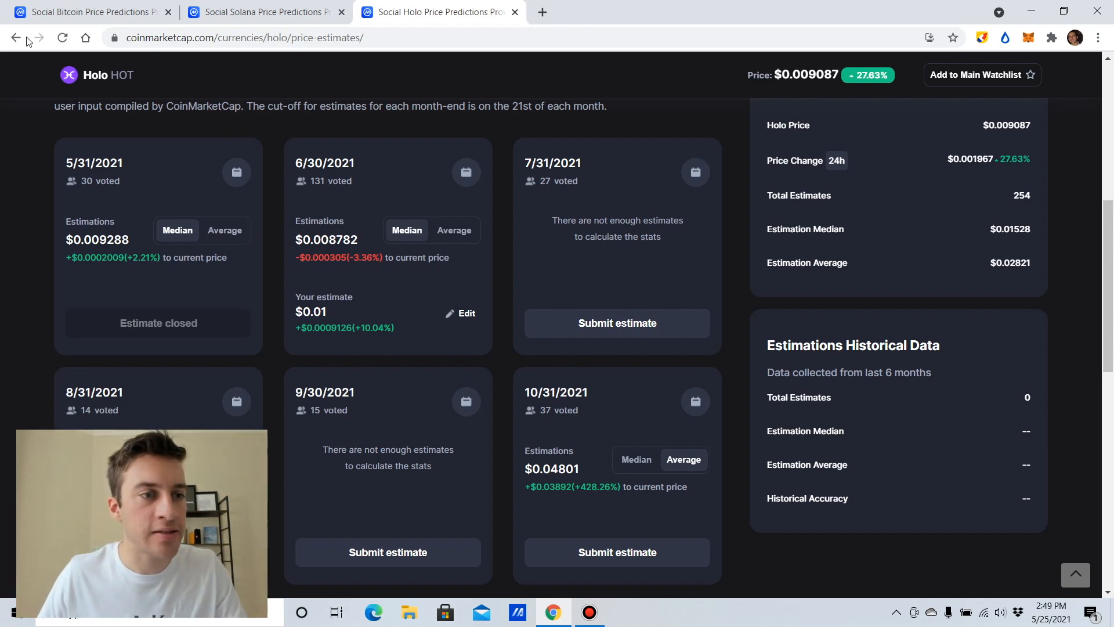
{"action": "left_click", "coordinate": [15, 37]}
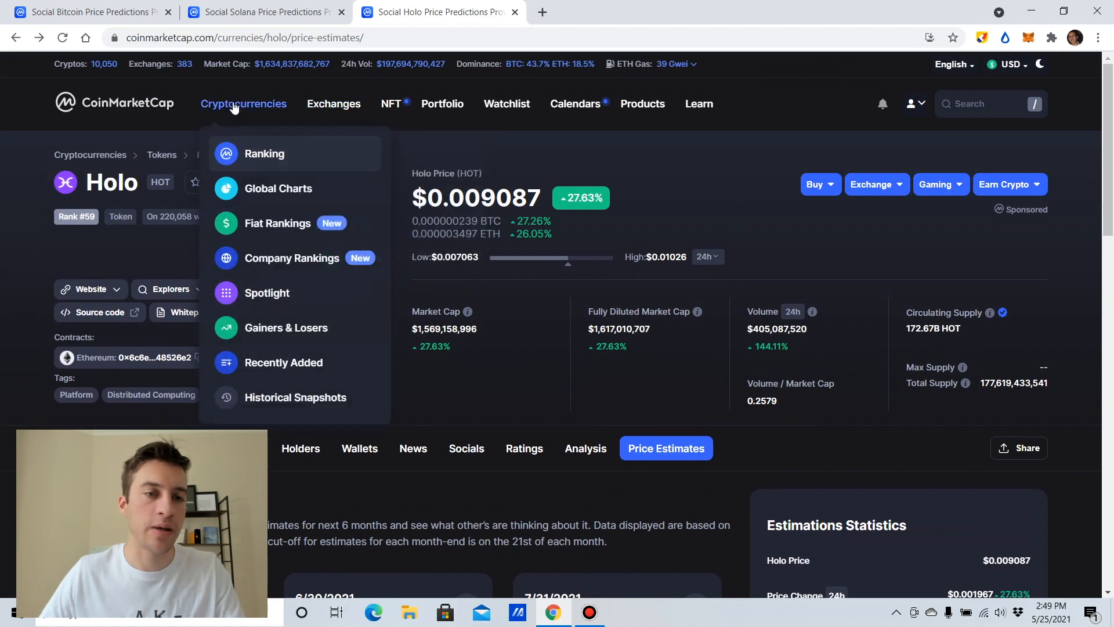
Open the Cryptocurrencies ranking list by market cap, led by Bitcoin and Ethereum.
{"action": "left_click", "coordinate": [264, 153]}
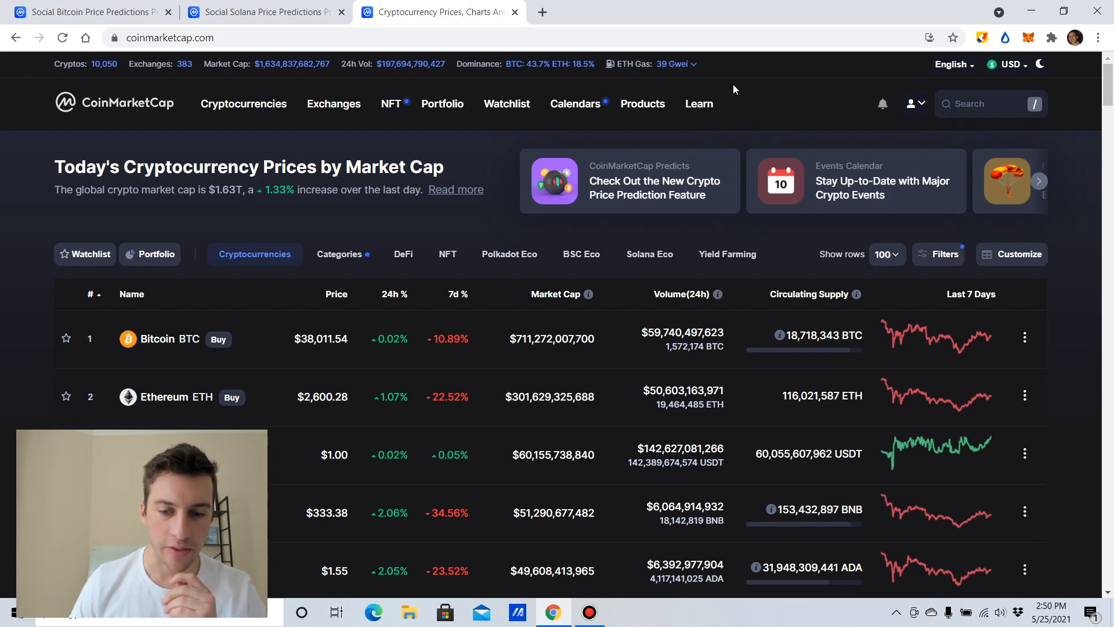
{"action": "mouse_move", "coordinate": [461, 471]}
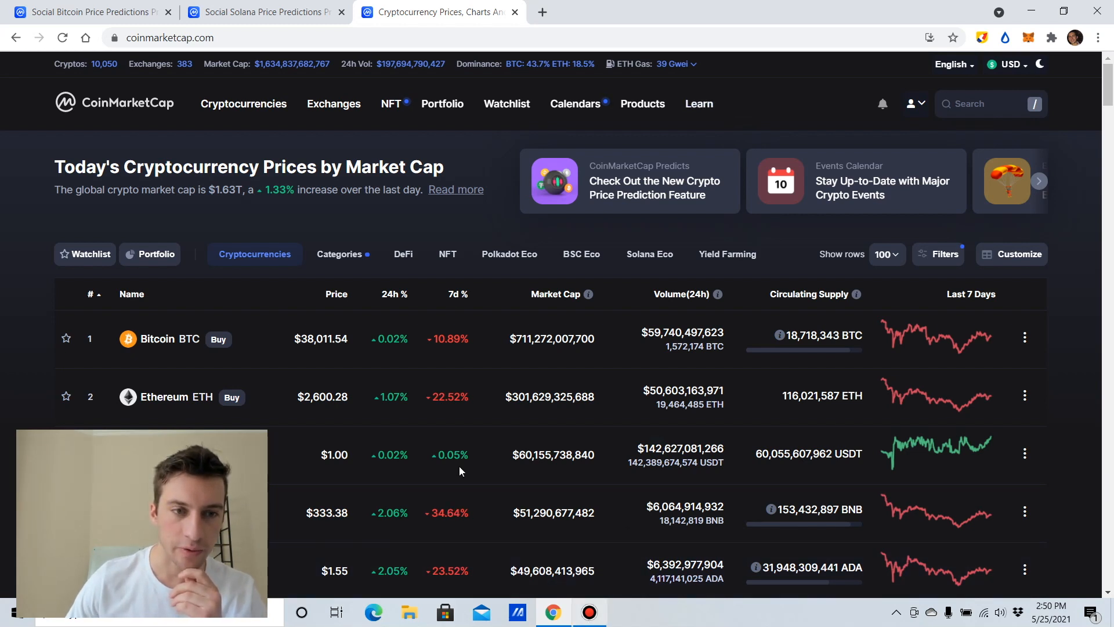
{"action": "left_click", "coordinate": [588, 611]}
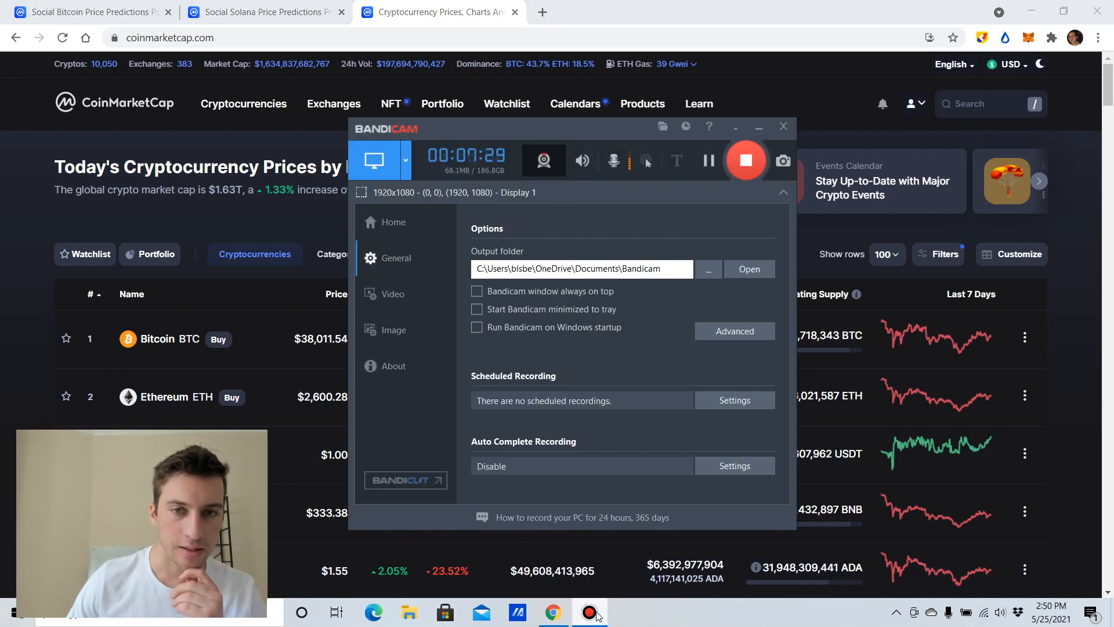